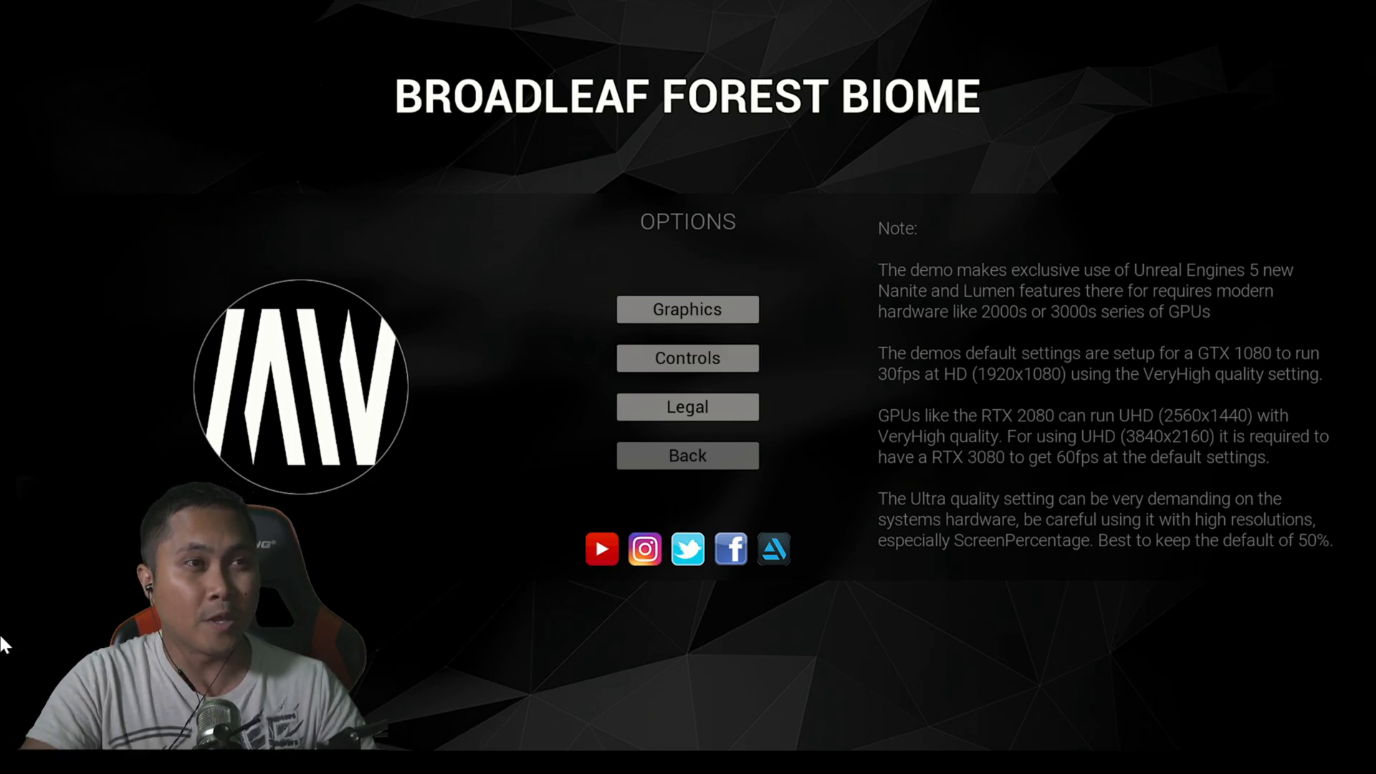
Set Render Quality to Ultra and Screen Percentage to 100% in the Graphics settings.
left_click(687, 310)
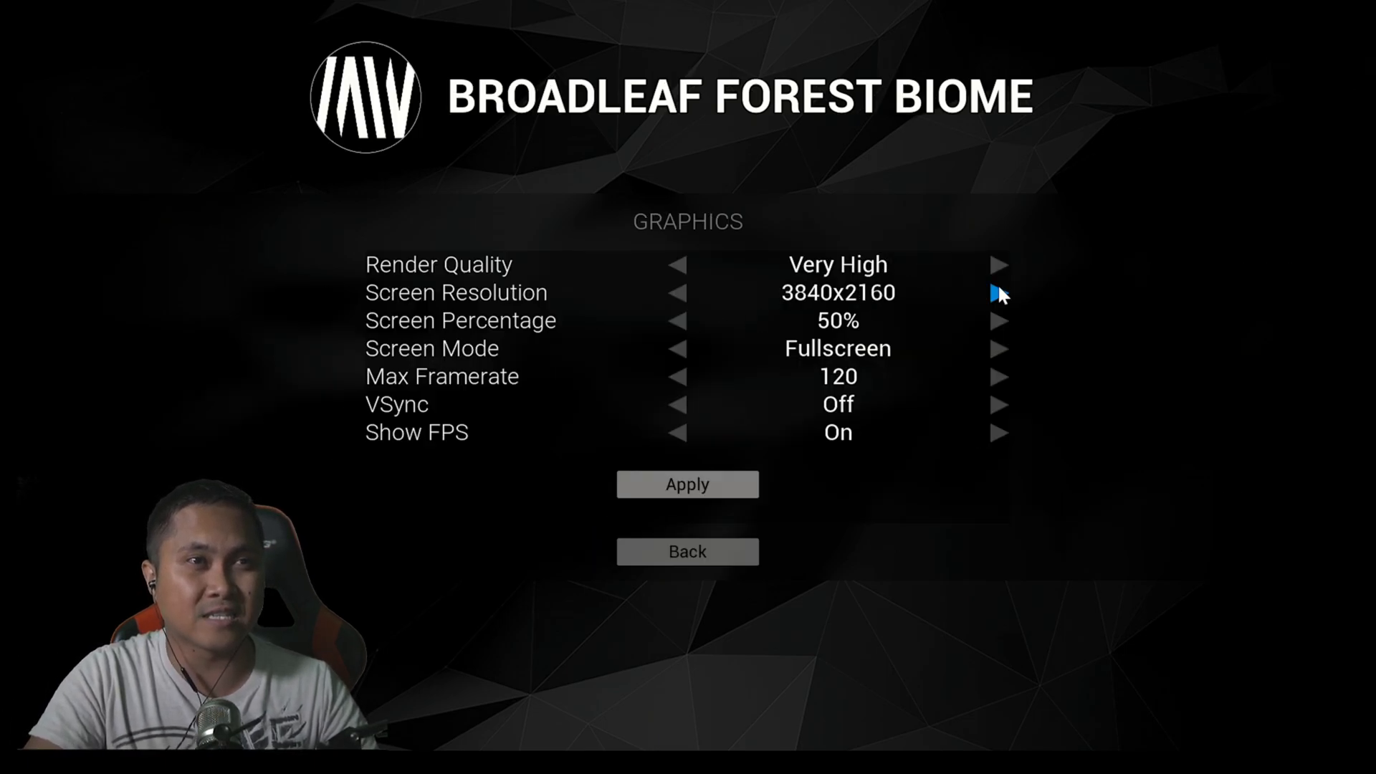
left_click(999, 264)
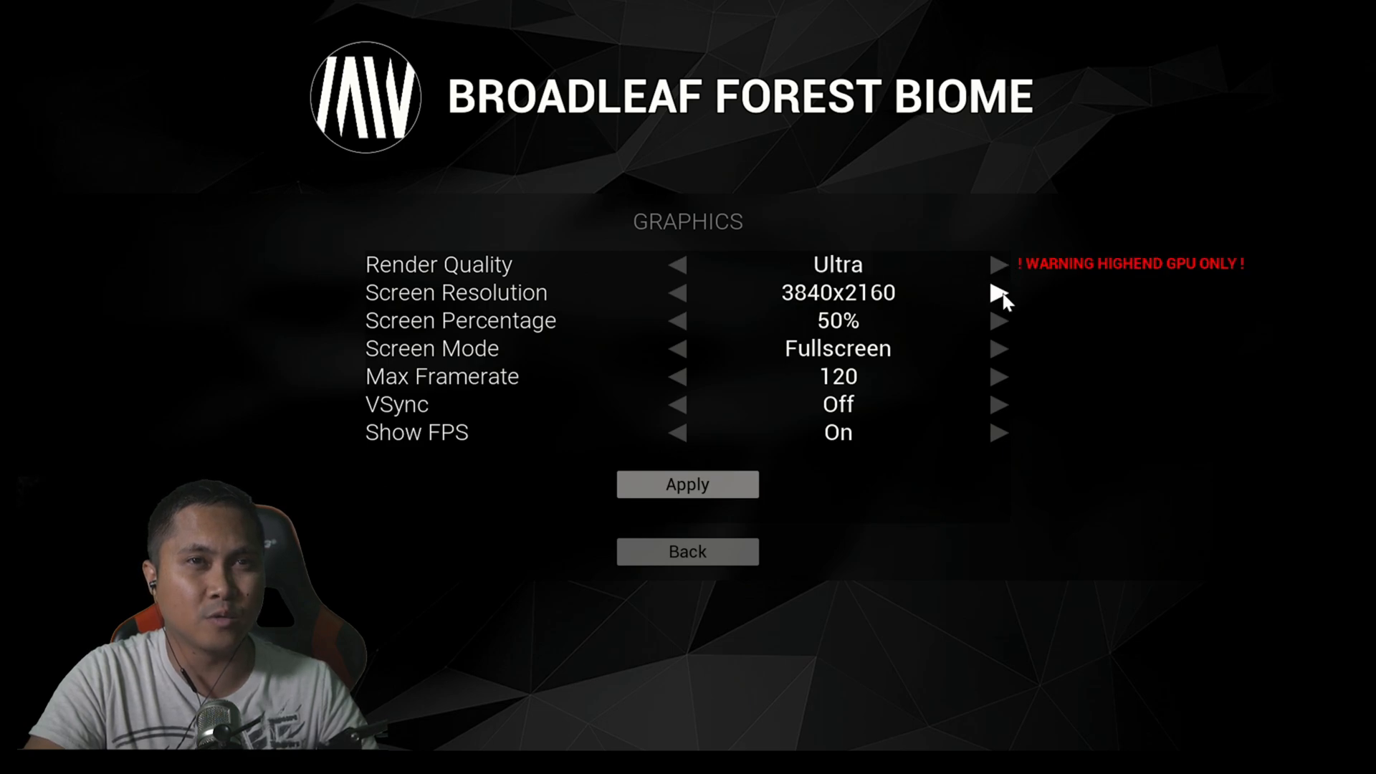
mouse_move(1001, 330)
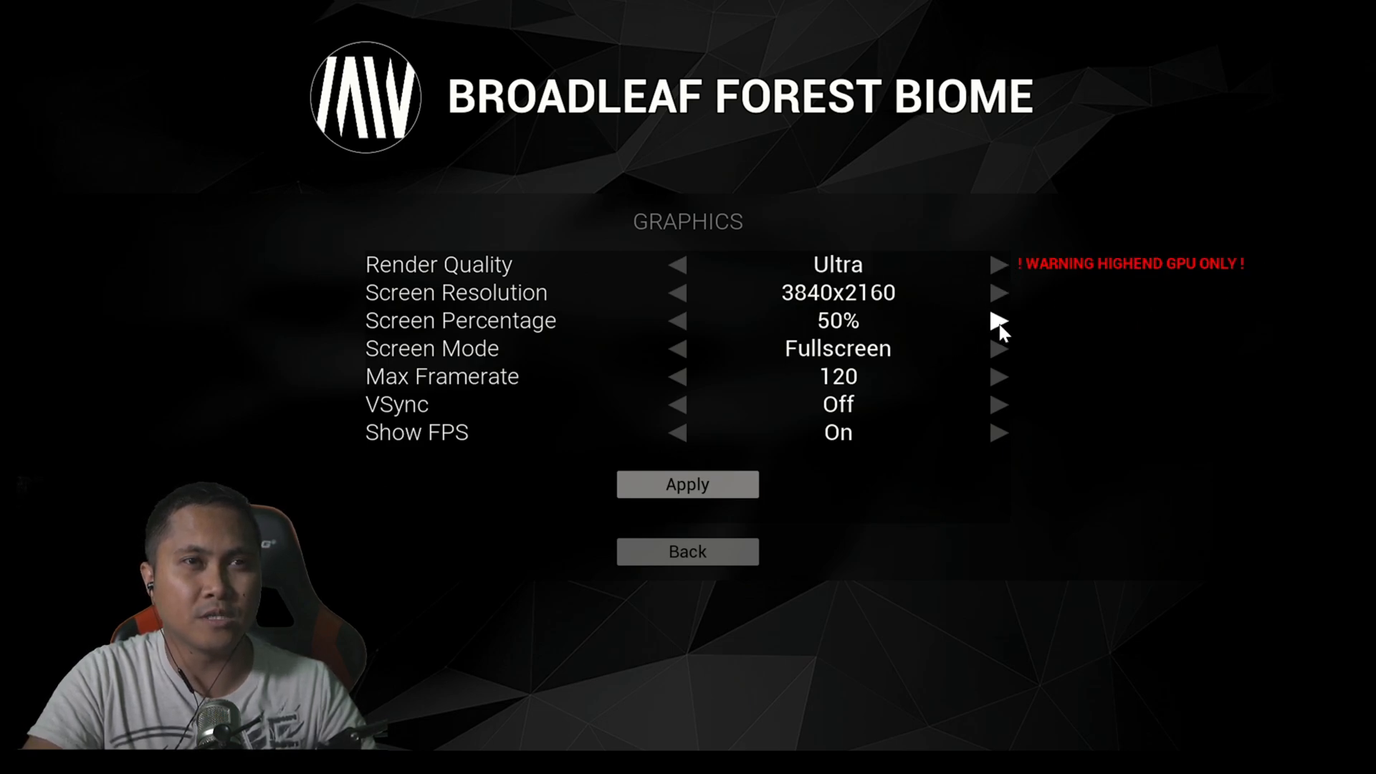
left_click(999, 320)
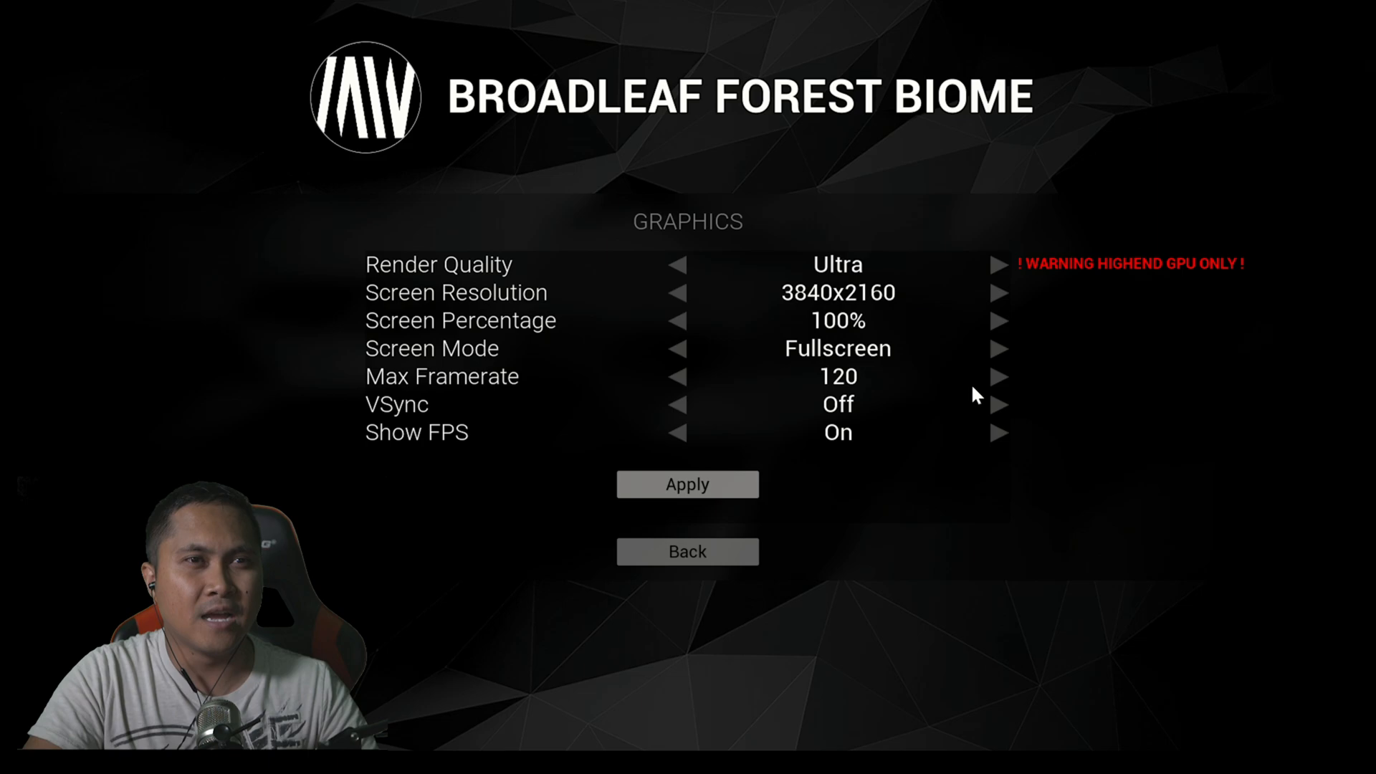
mouse_move(902, 446)
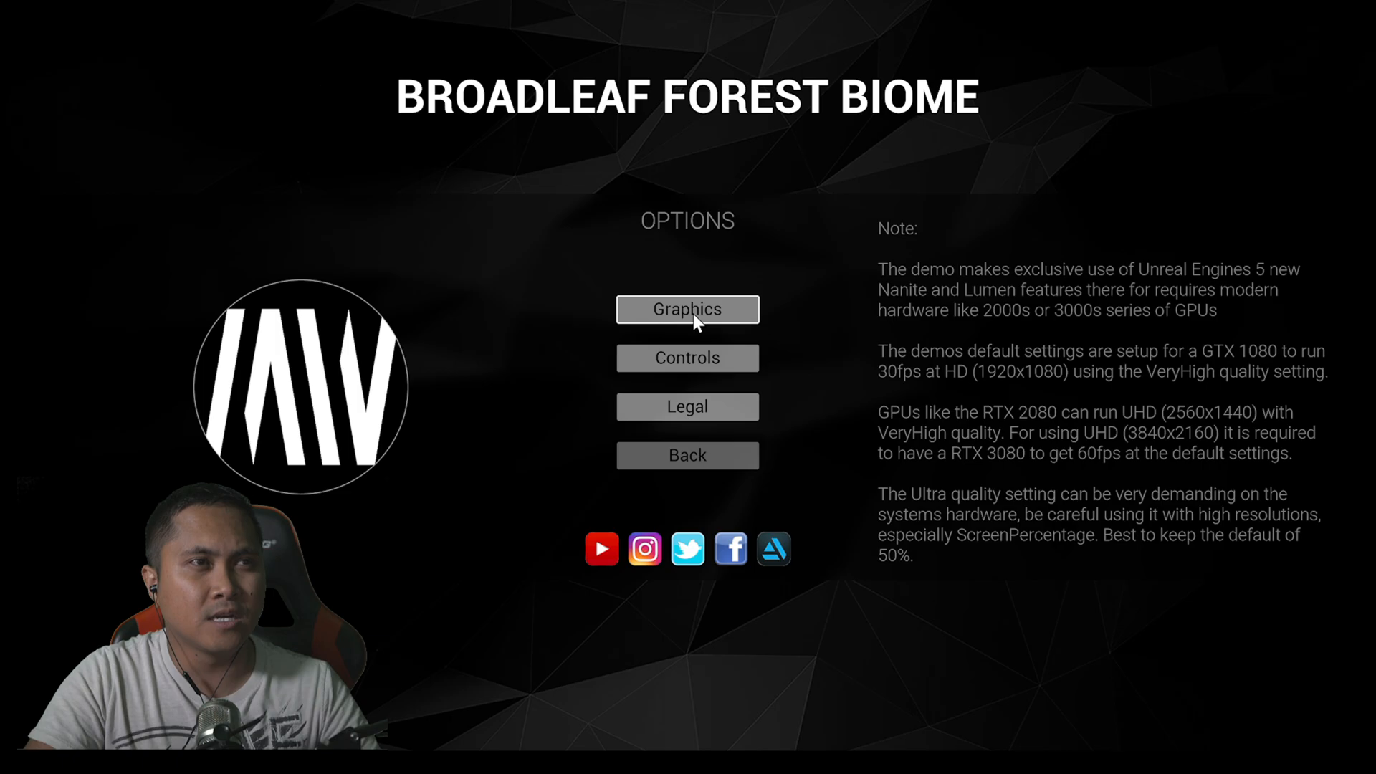
Review the Controls key reference and leave it for the main menu.
left_click(687, 358)
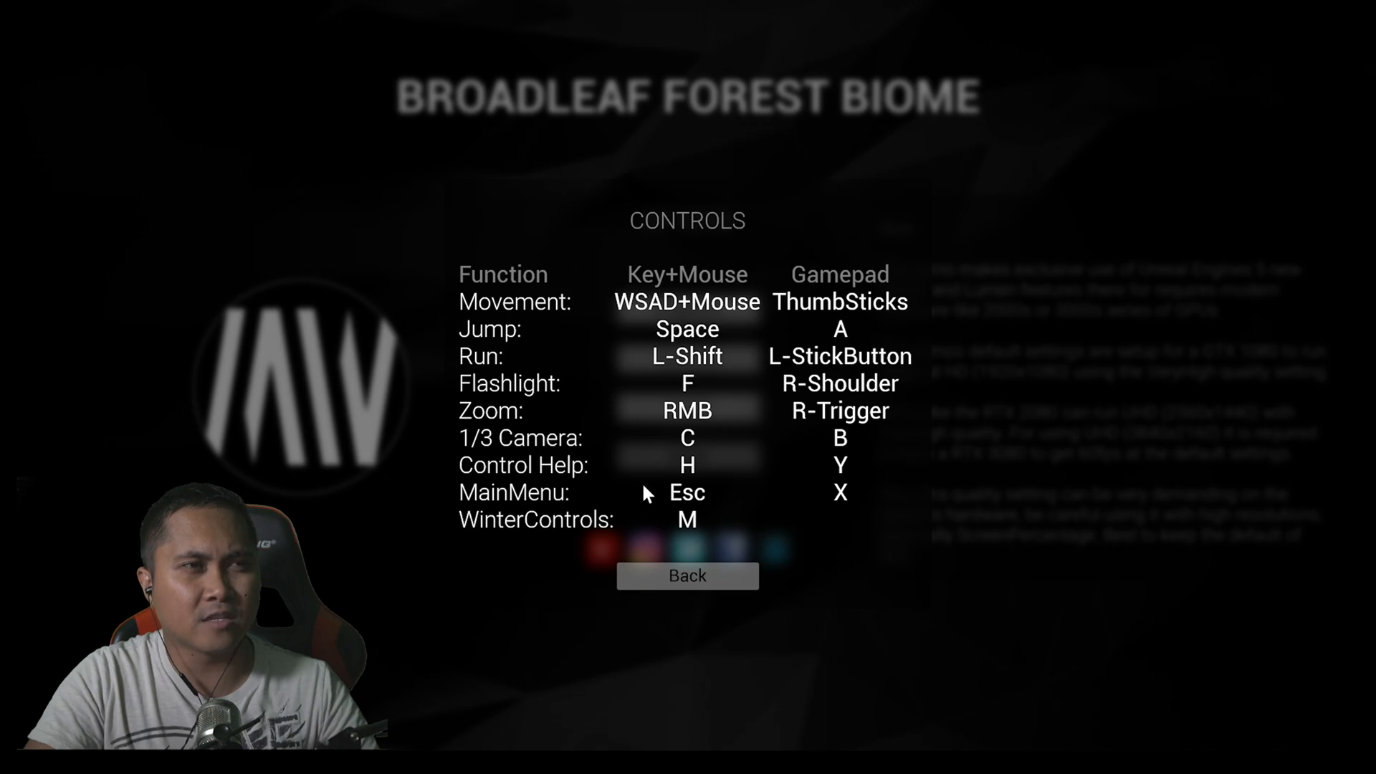
left_click(687, 577)
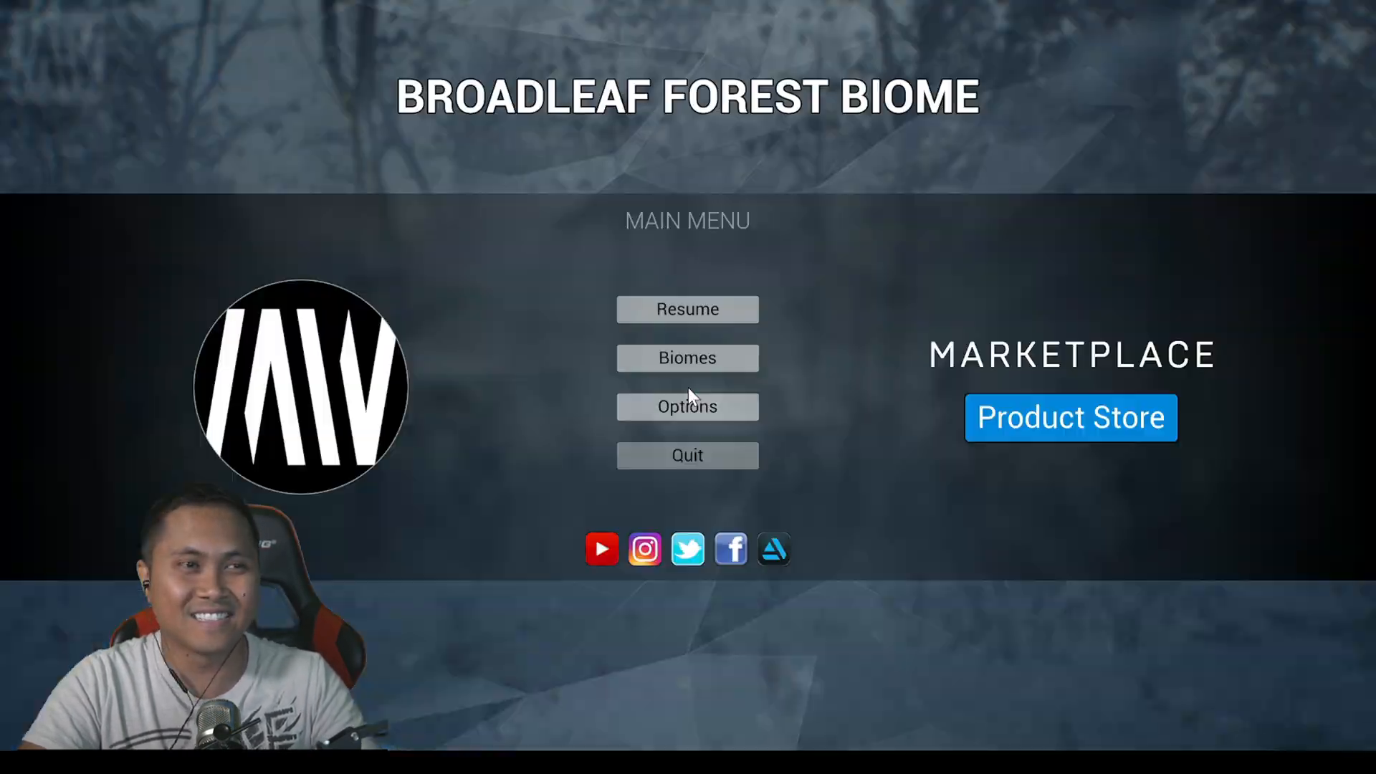
Confirm Graphics shows Ultra quality at 100% screen percentage, then back out of Options.
left_click(687, 406)
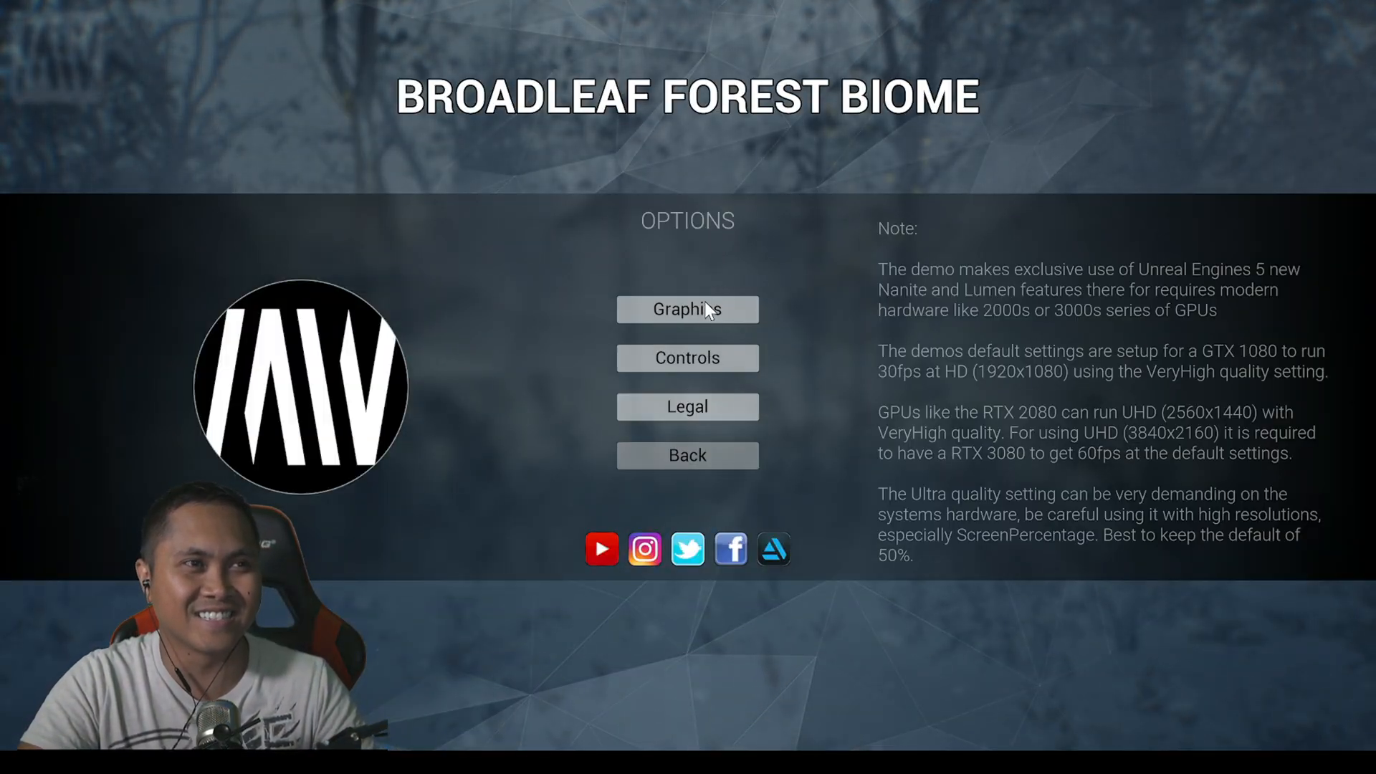
left_click(687, 310)
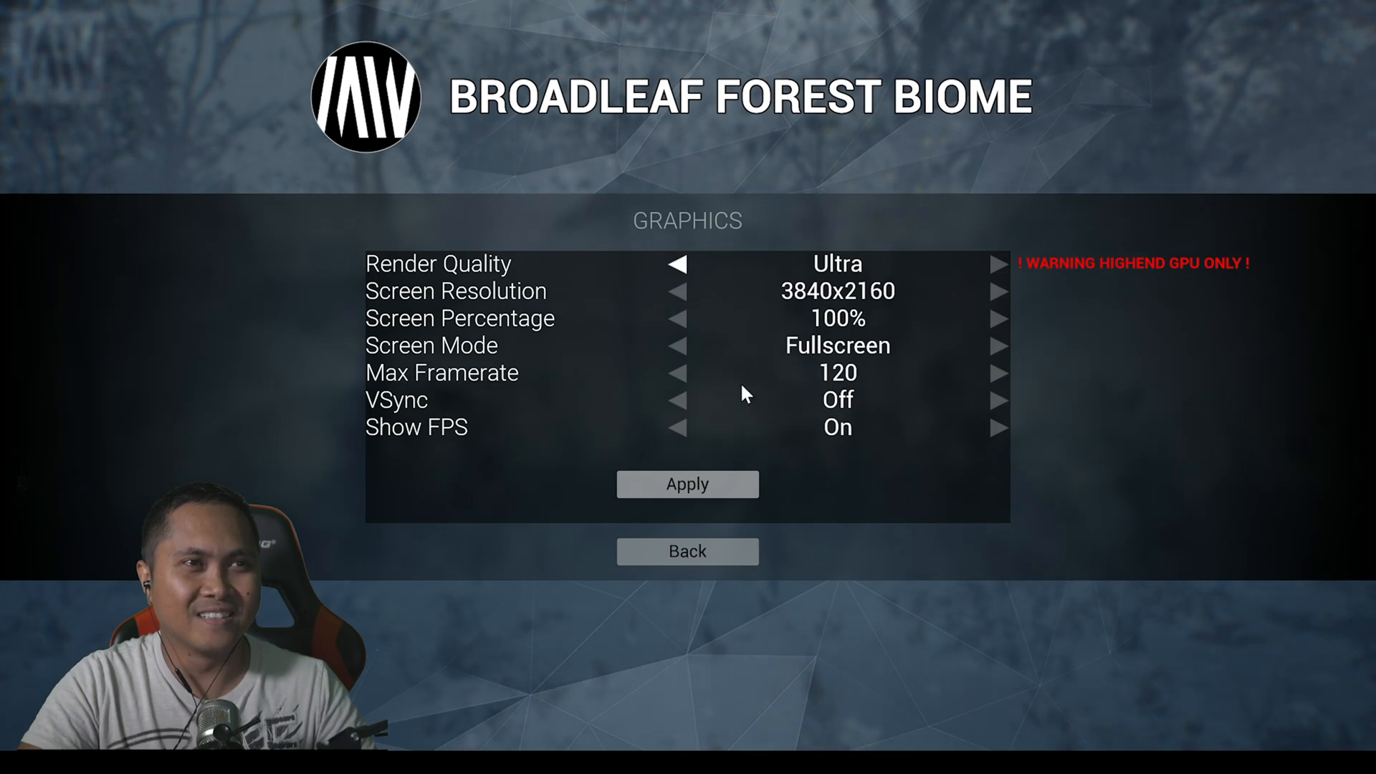
left_click(678, 264)
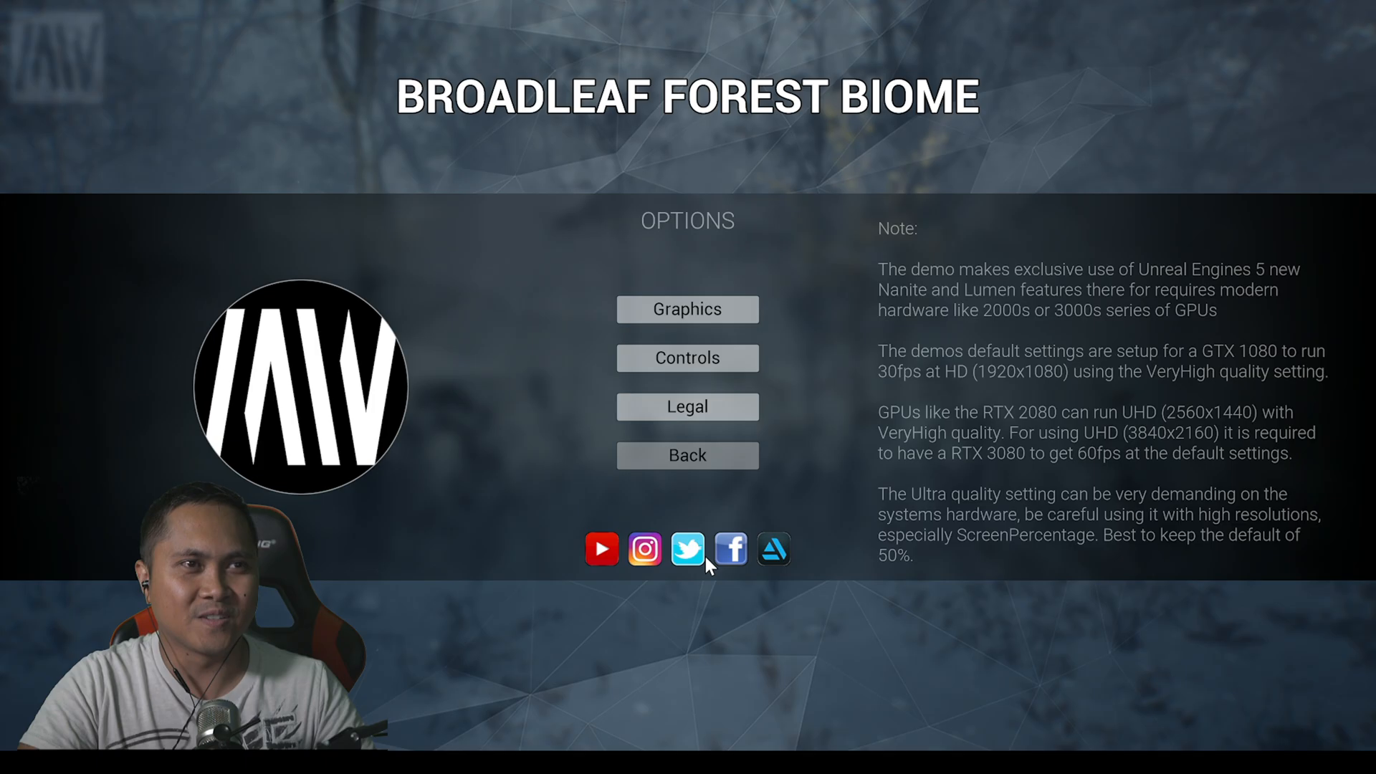
left_click(687, 455)
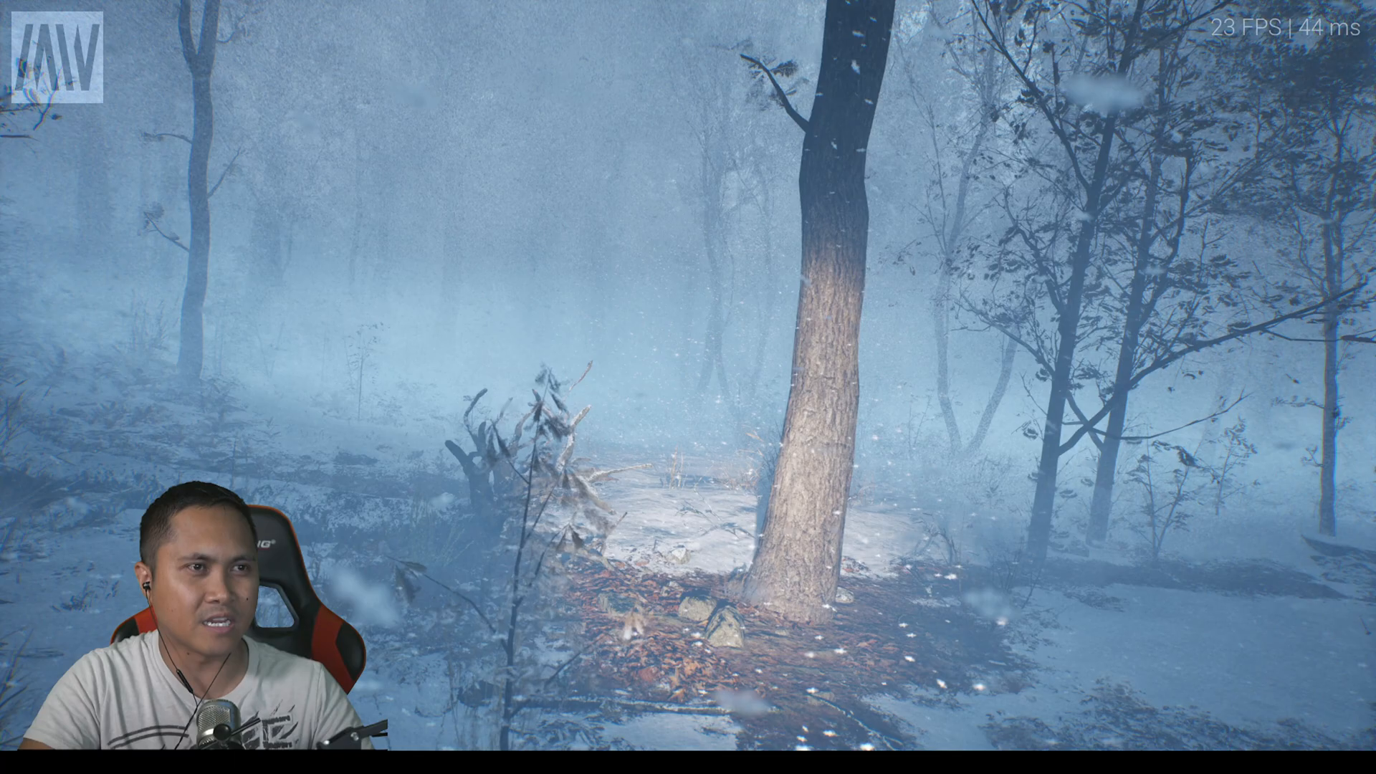
mouse_move(688, 387)
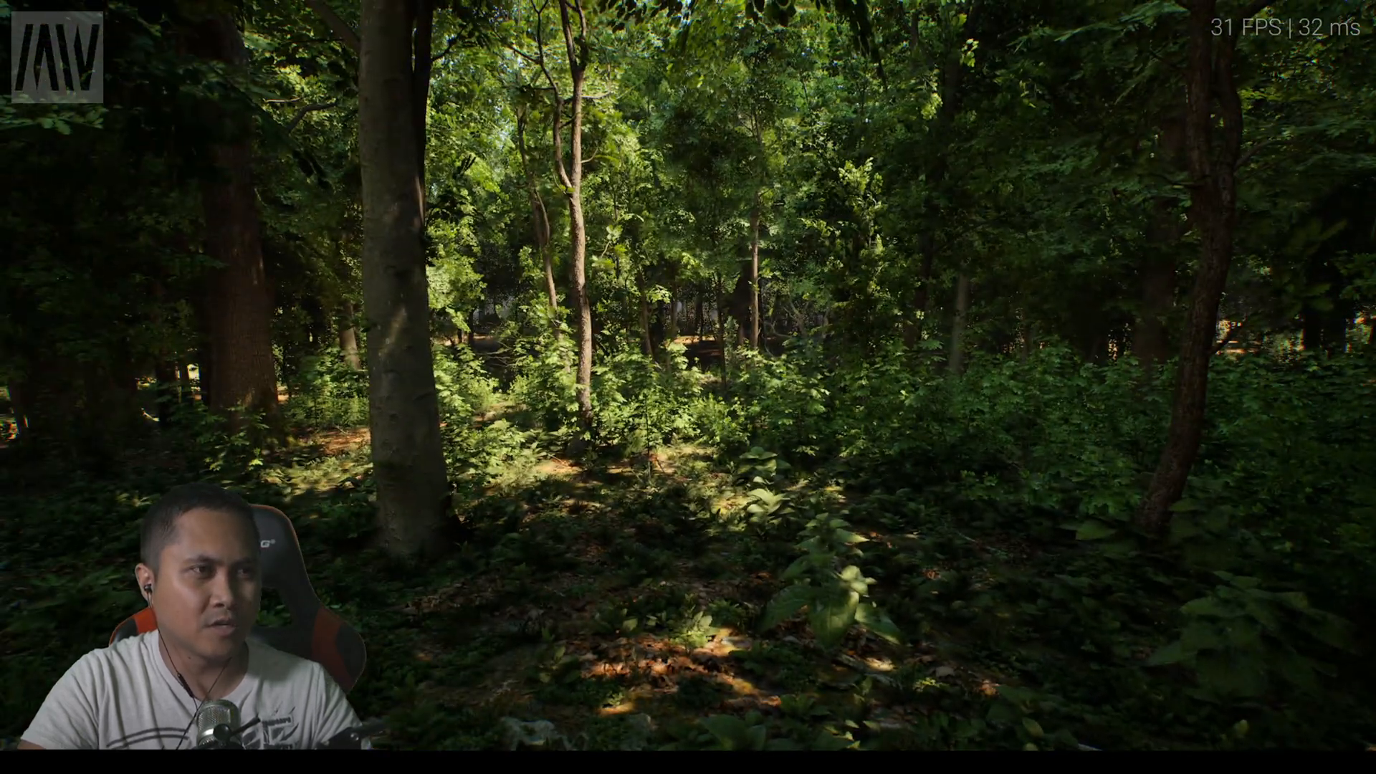
Pause the summer forest walk with Esc, visit Options and close the Controls reference.
key("Escape")
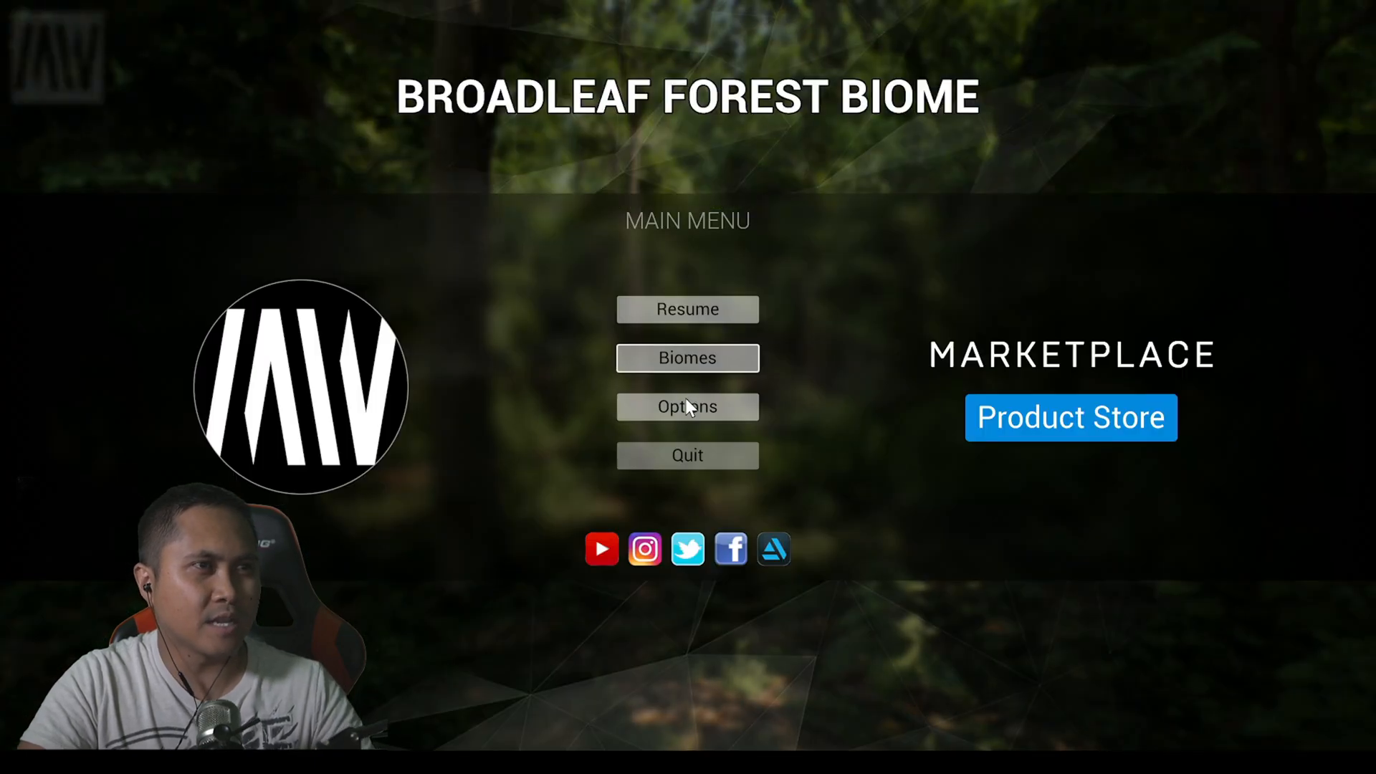
left_click(687, 406)
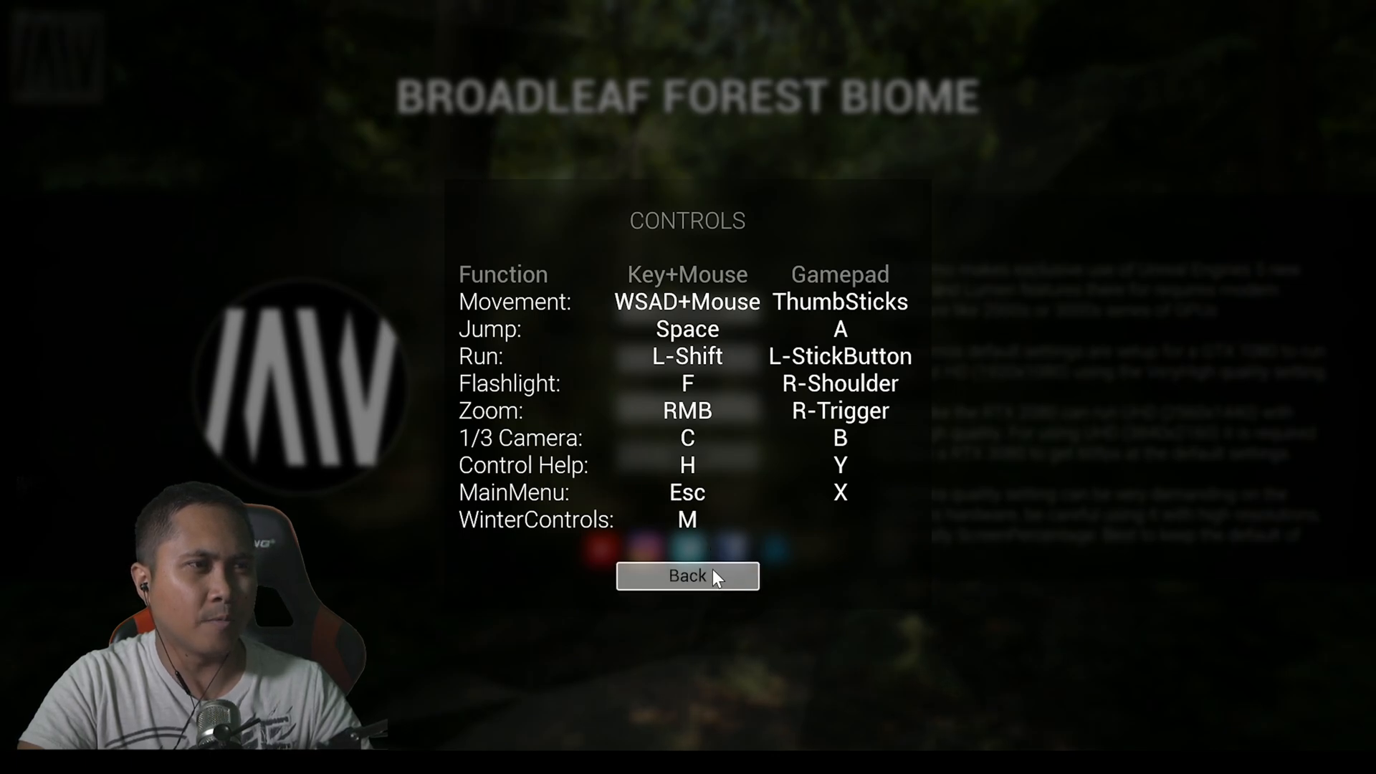
left_click(687, 577)
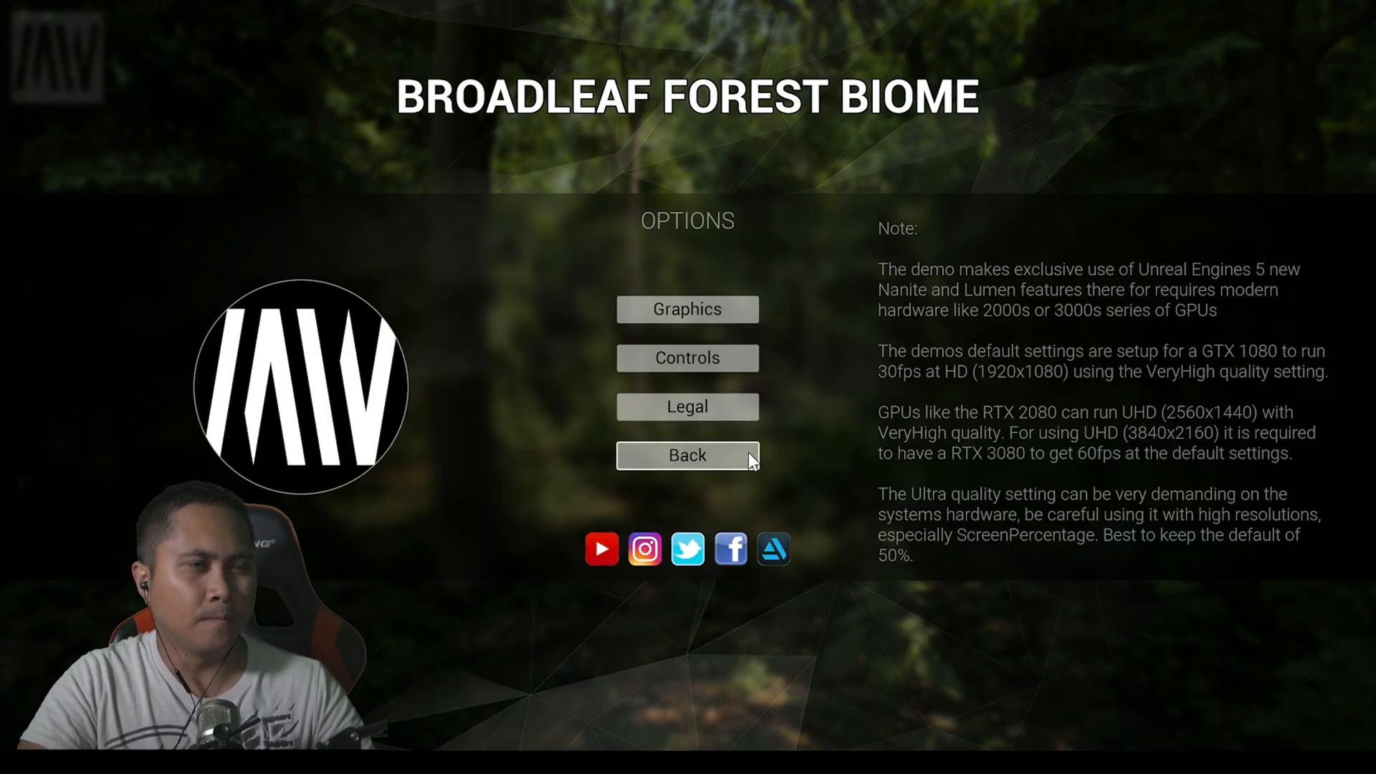
Leave Options and resume walking the summer forest toward the huge tree trunk.
left_click(687, 455)
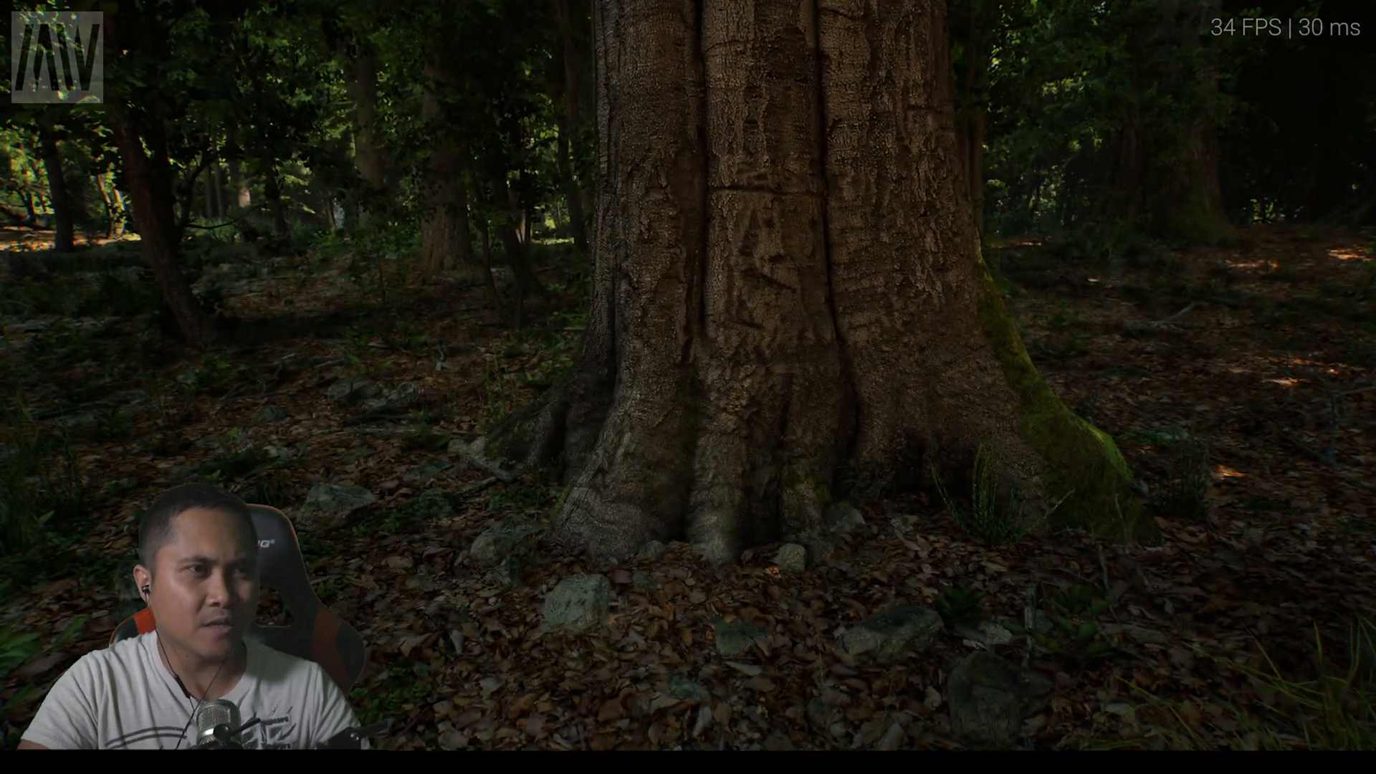
Pause and raise Screen Percentage from 100% through 125% and 150% to 200%.
key("Escape")
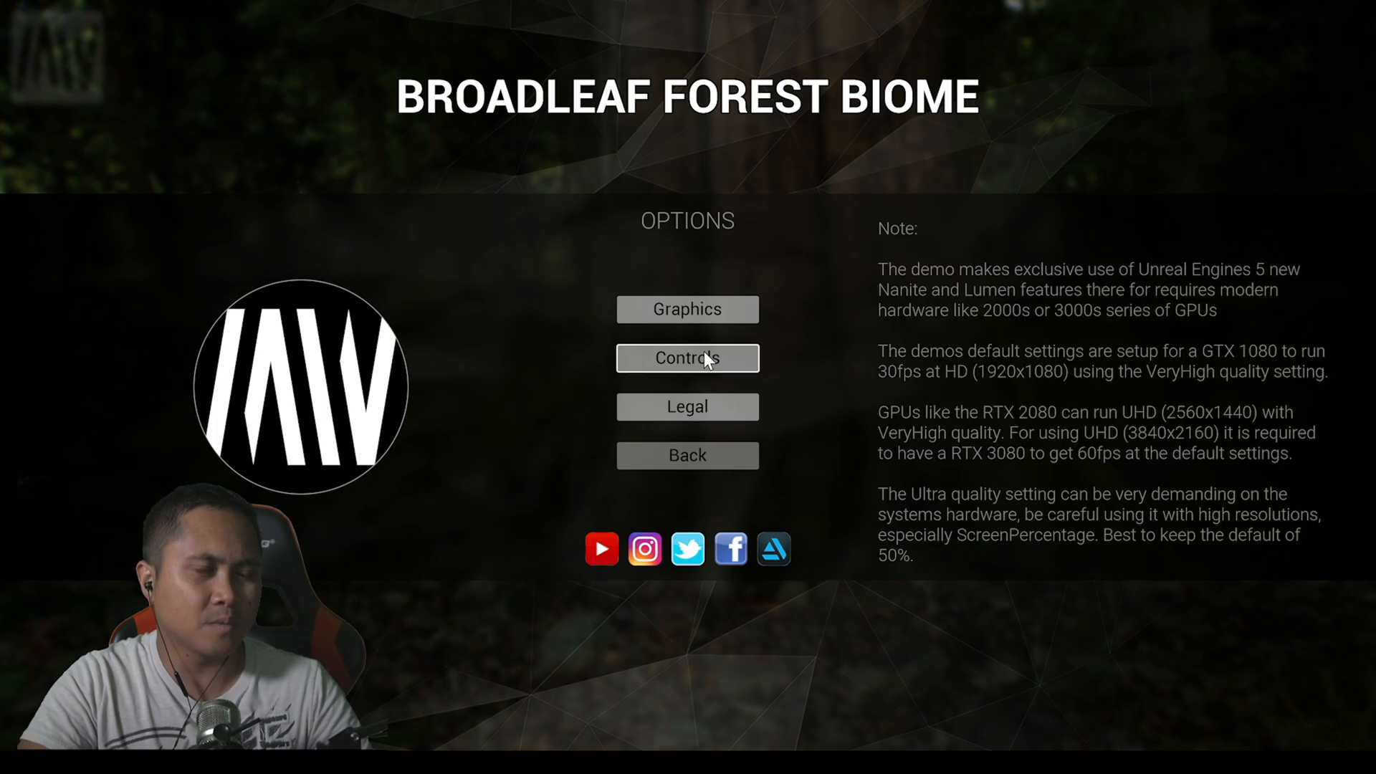
left_click(687, 309)
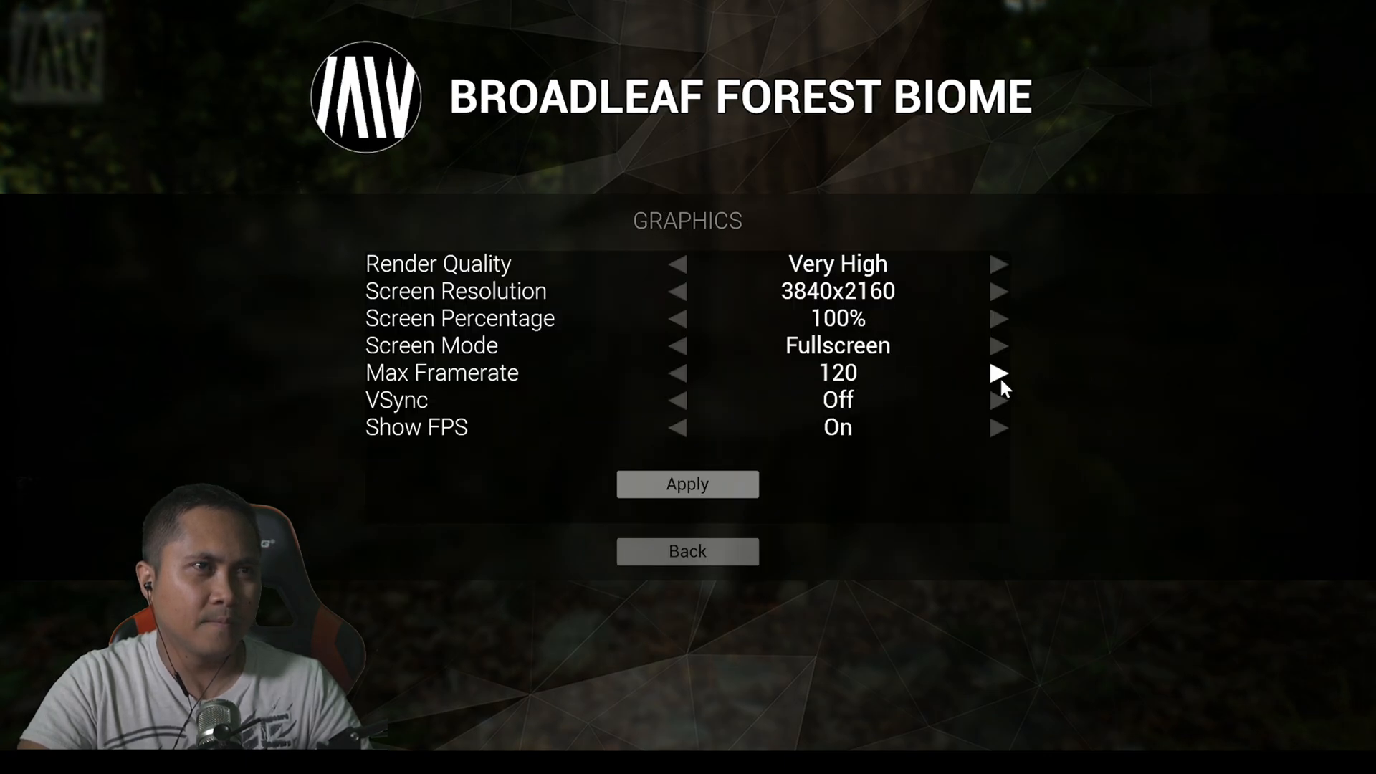
left_click(1000, 318)
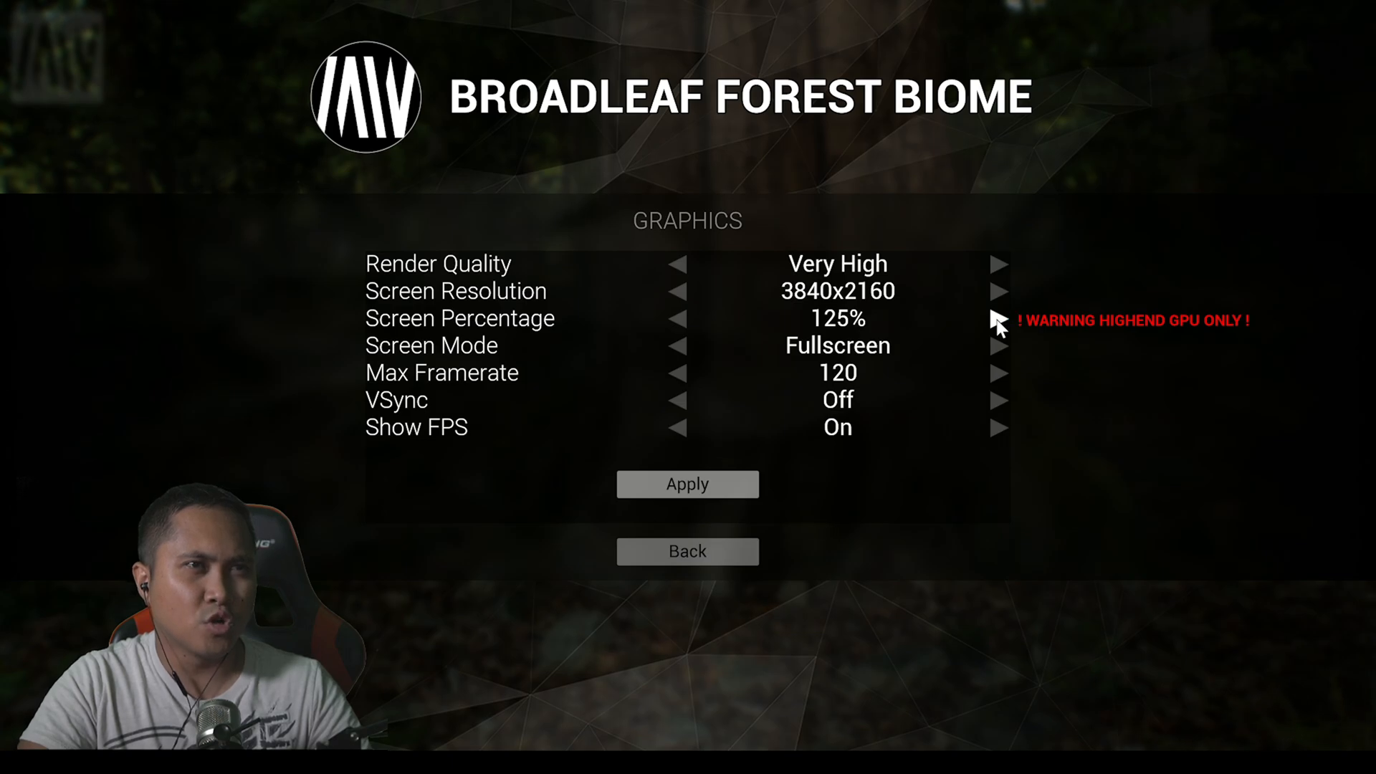
left_click(999, 318)
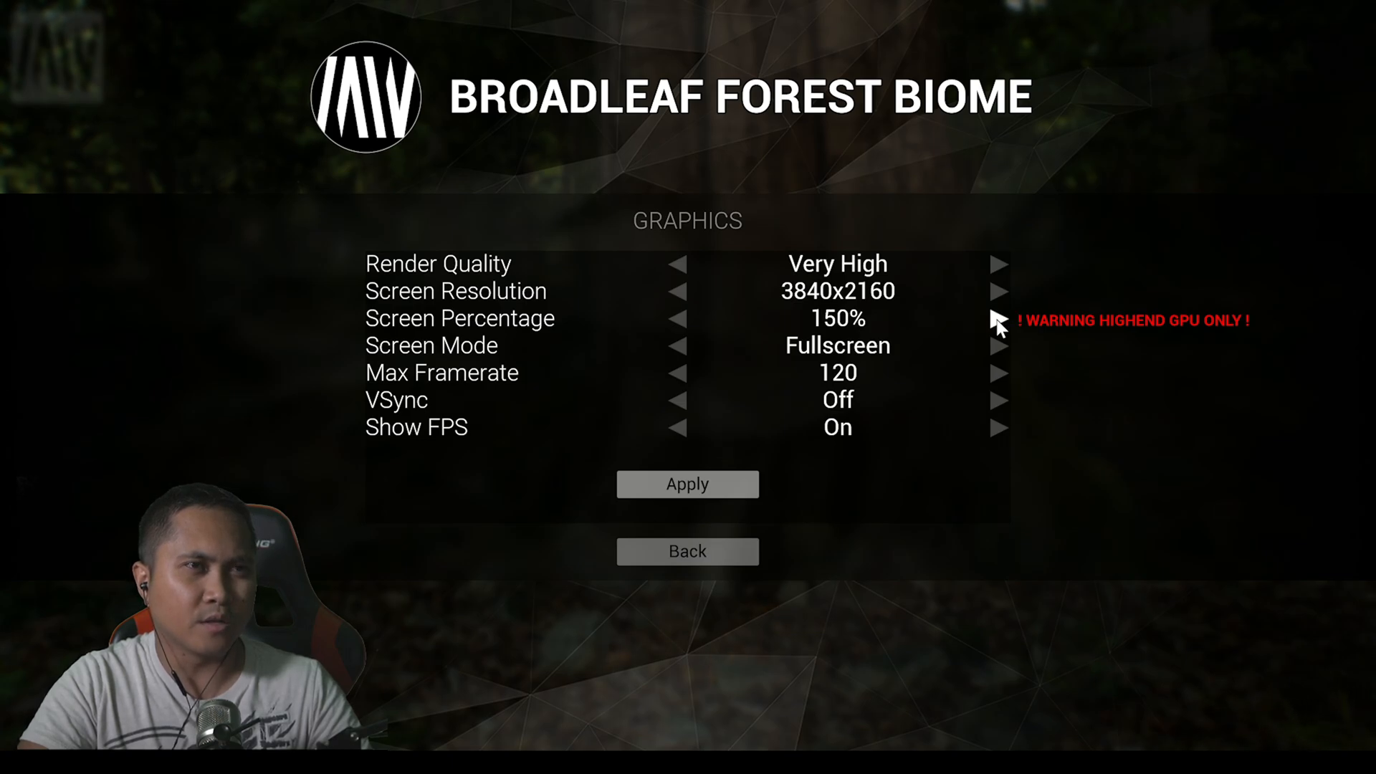
left_click(1000, 319)
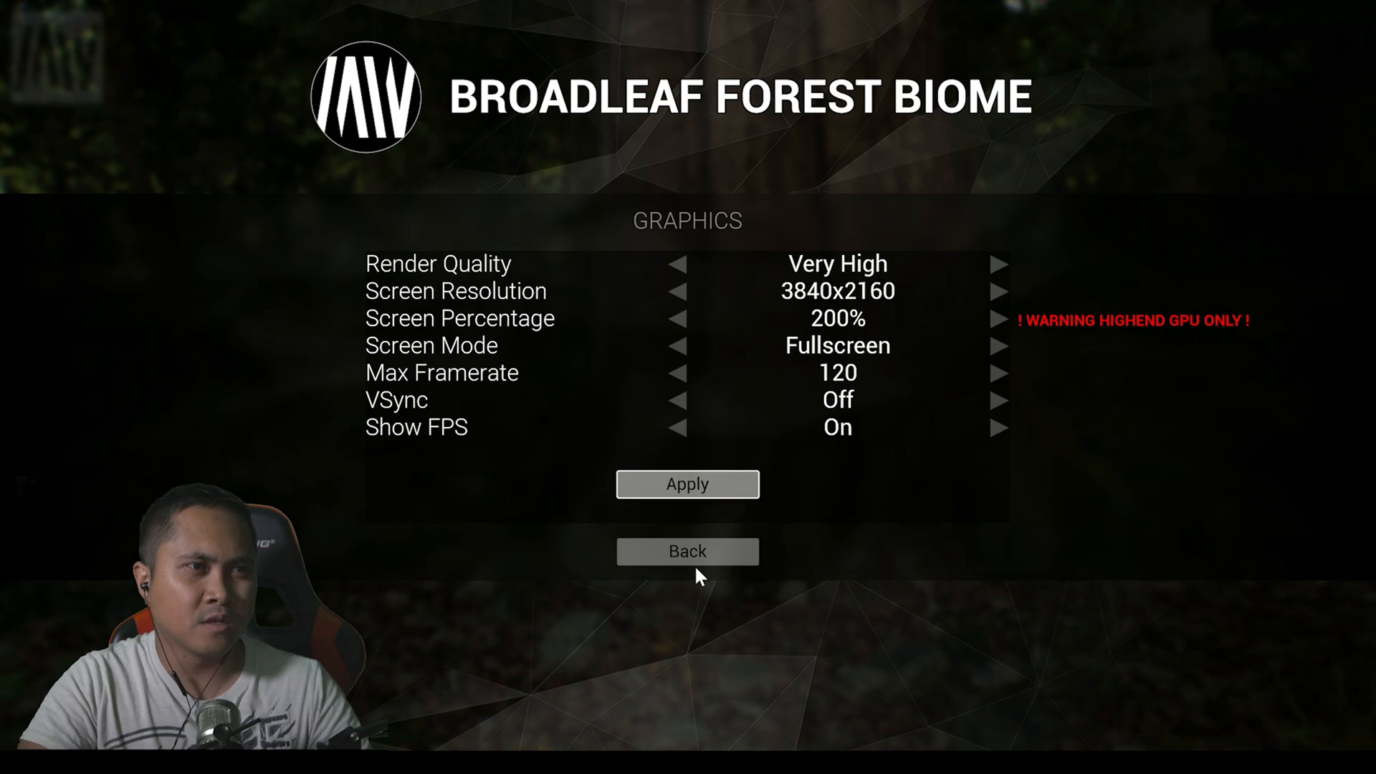
left_click(687, 551)
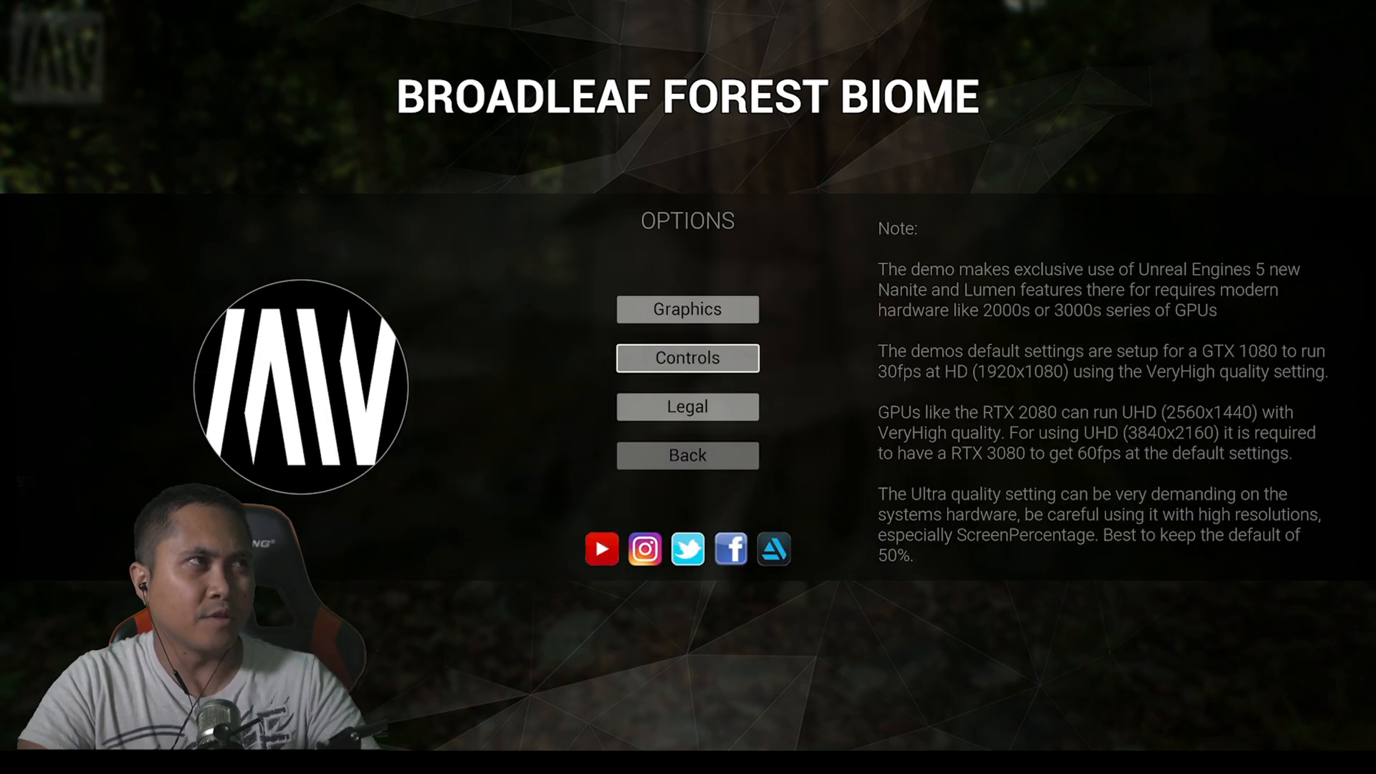
Leave Options and resume the summer forest walk at 200%, around 11 FPS.
left_click(687, 454)
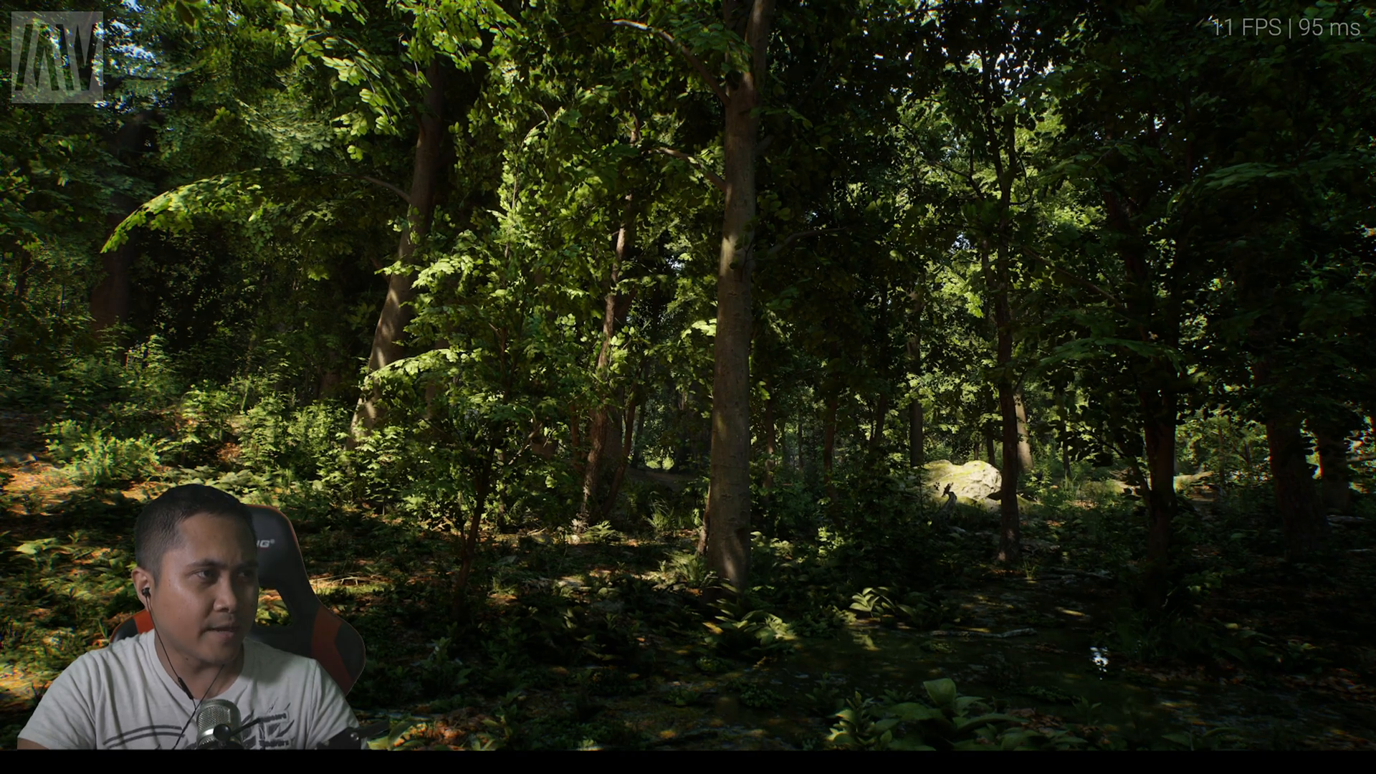
Pause and lower Screen Percentage from 200% to 150% then 125% in Graphics.
key("Escape")
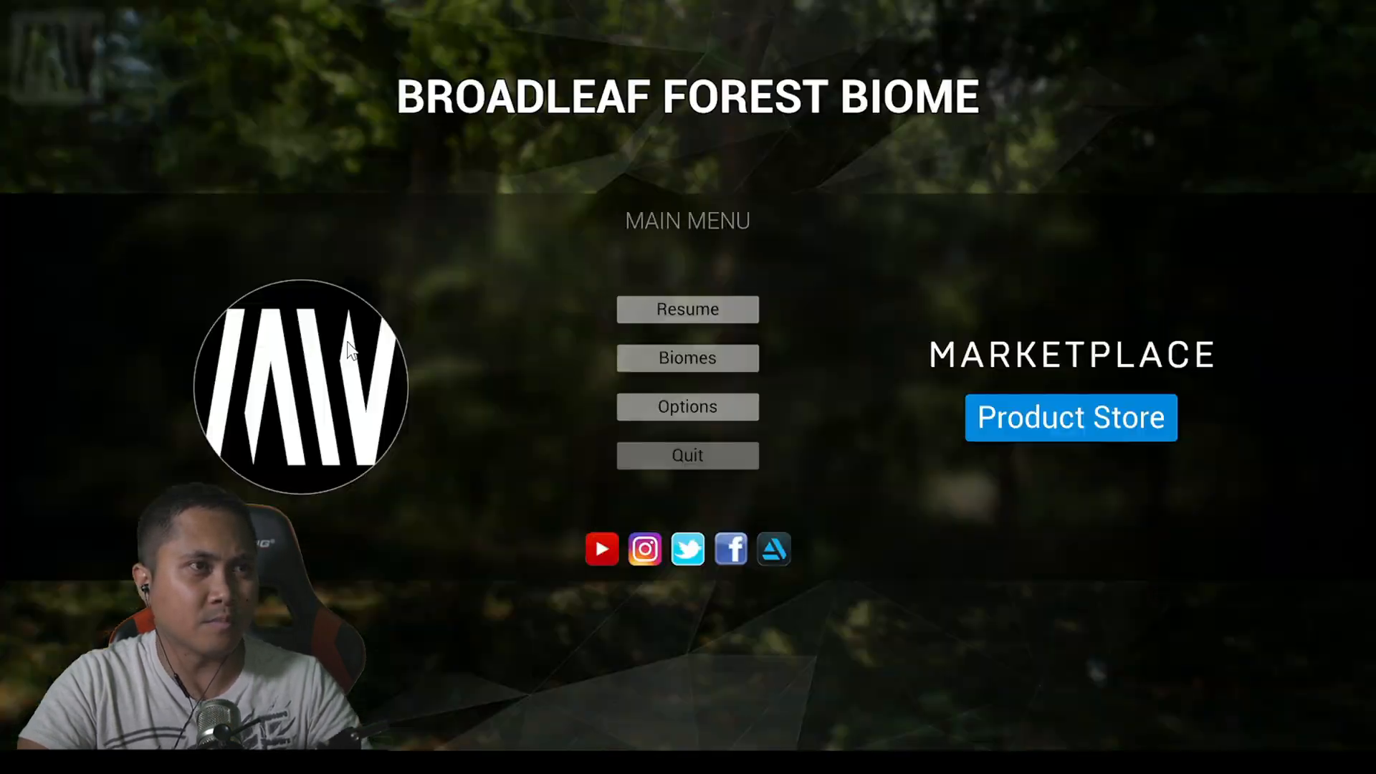
left_click(687, 405)
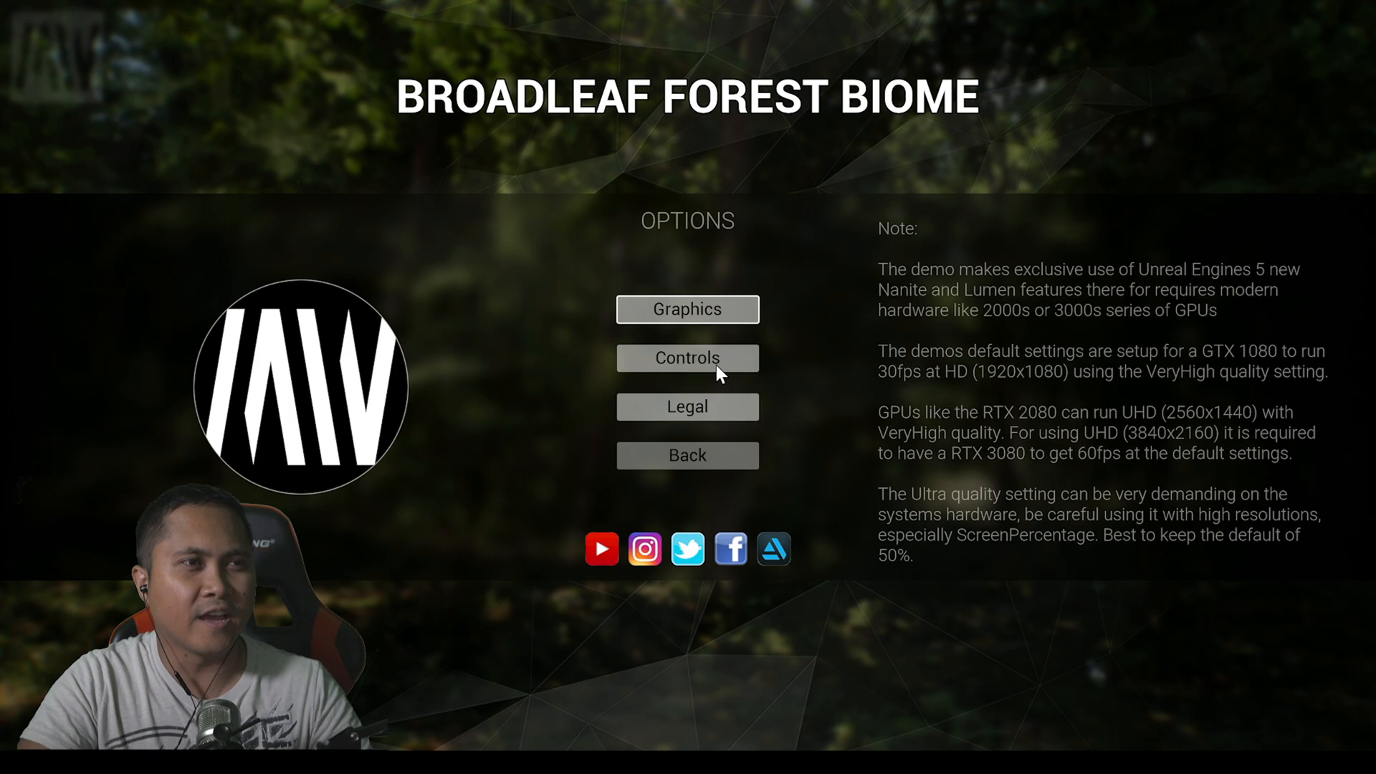
left_click(687, 310)
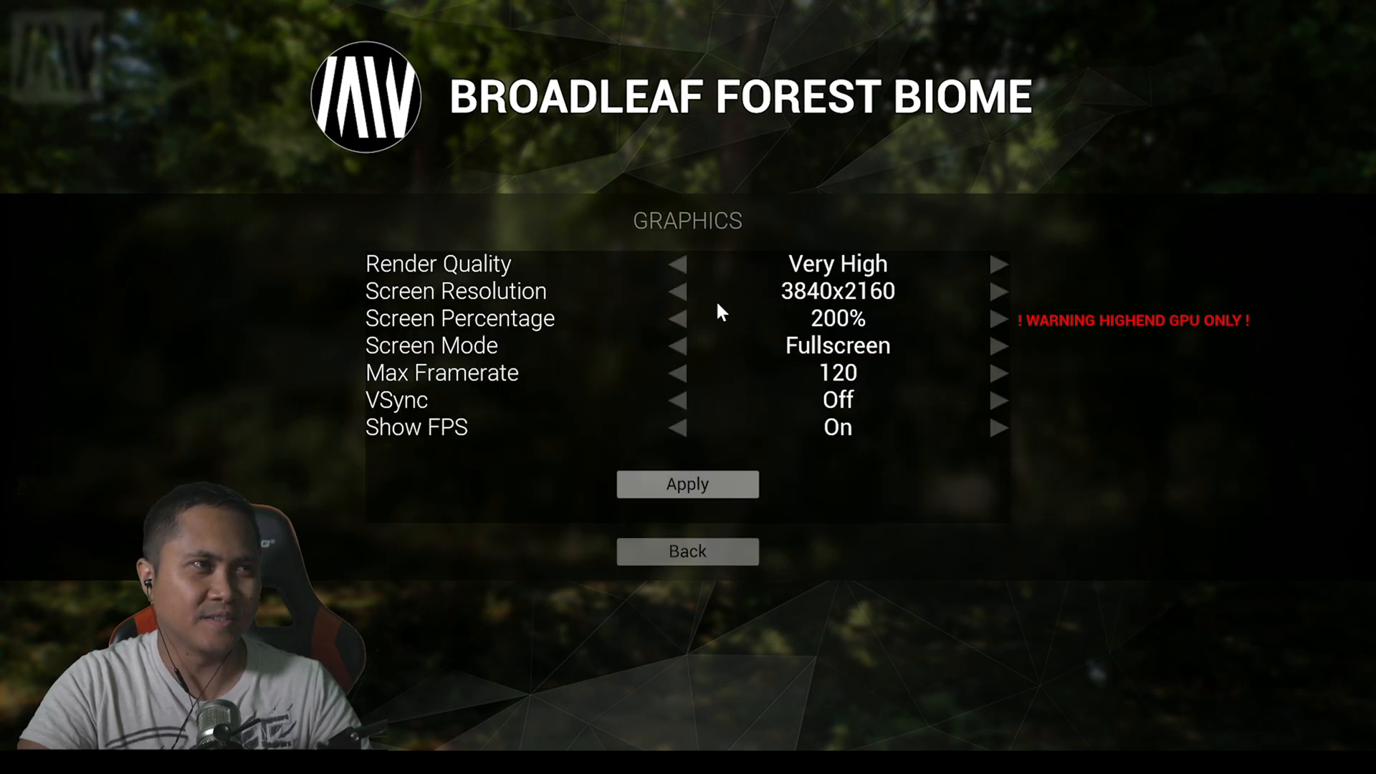
left_click(684, 319)
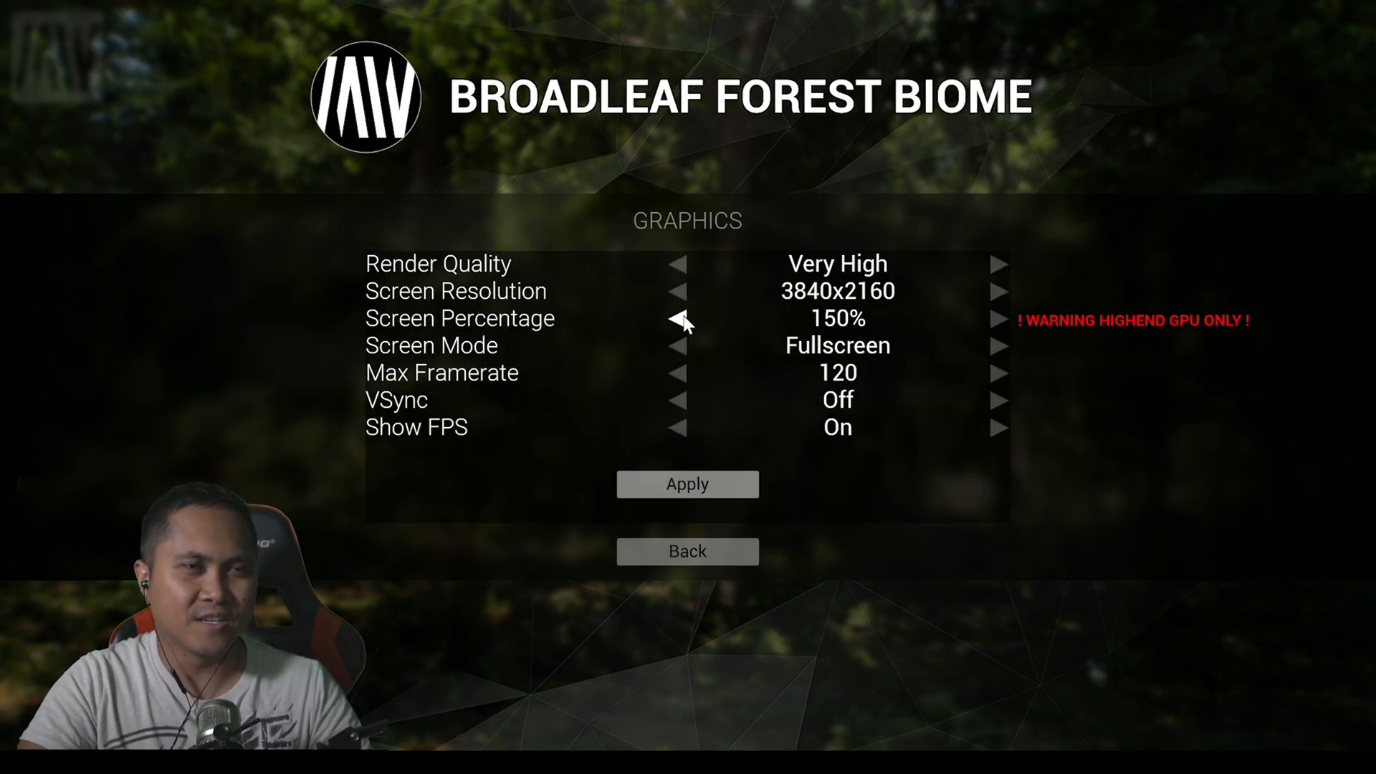
left_click(676, 319)
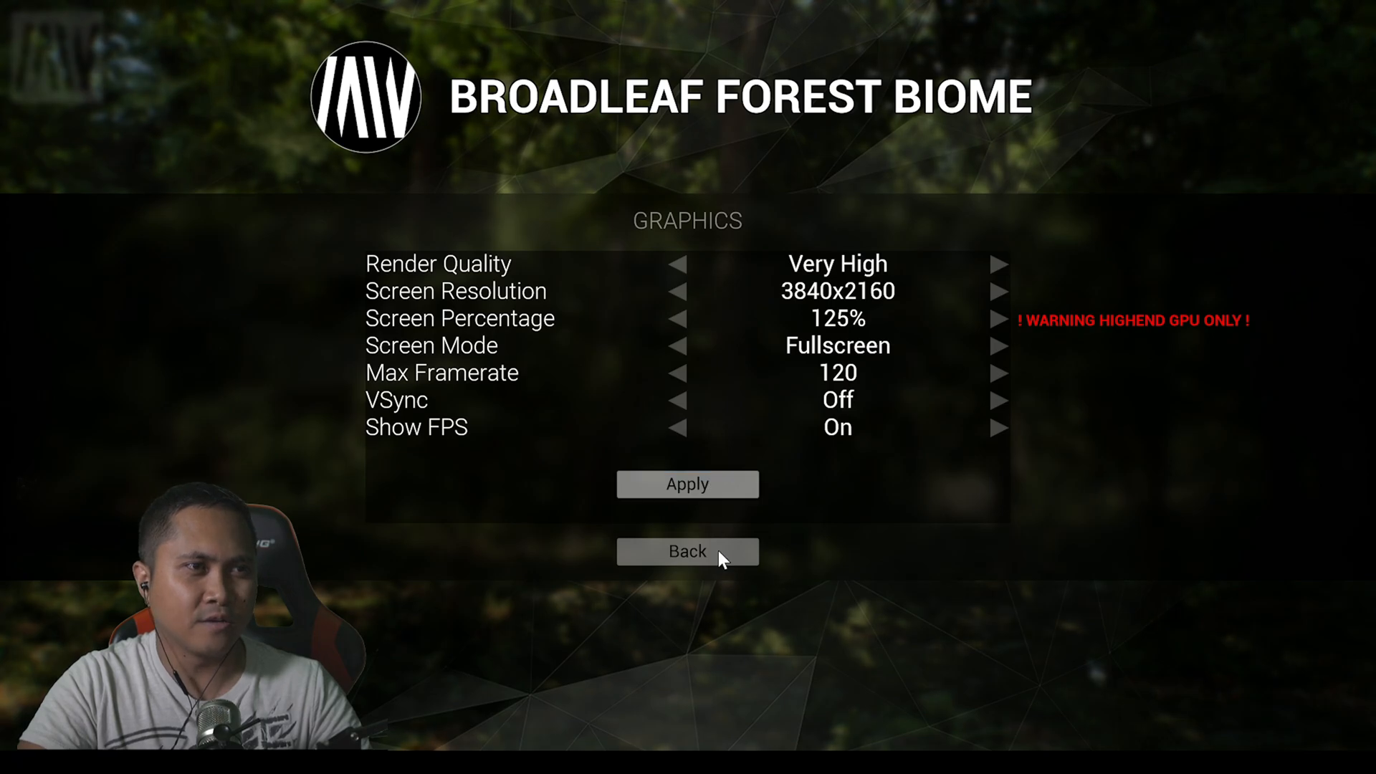
left_click(687, 552)
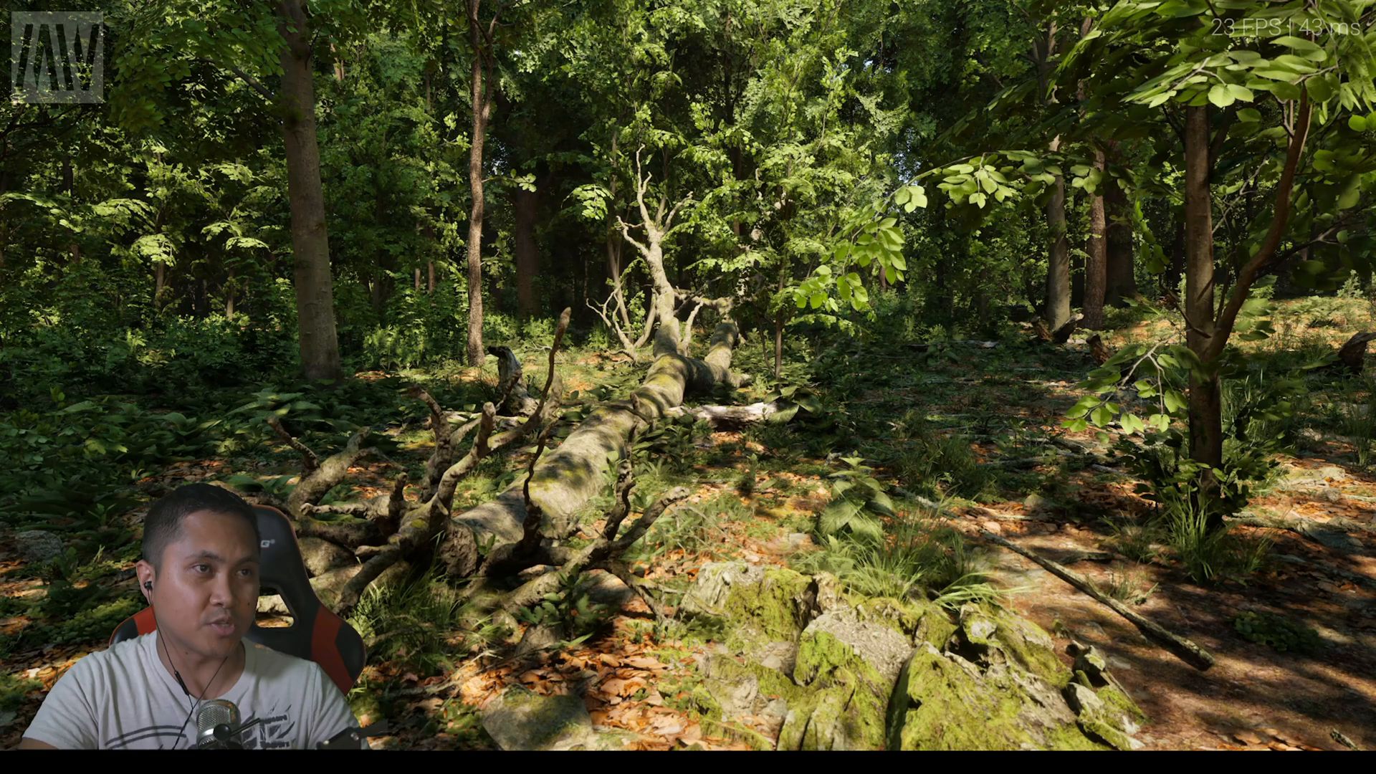
Pause the 125% forest walk at the fallen tree with Esc to show the main menu.
key("Escape")
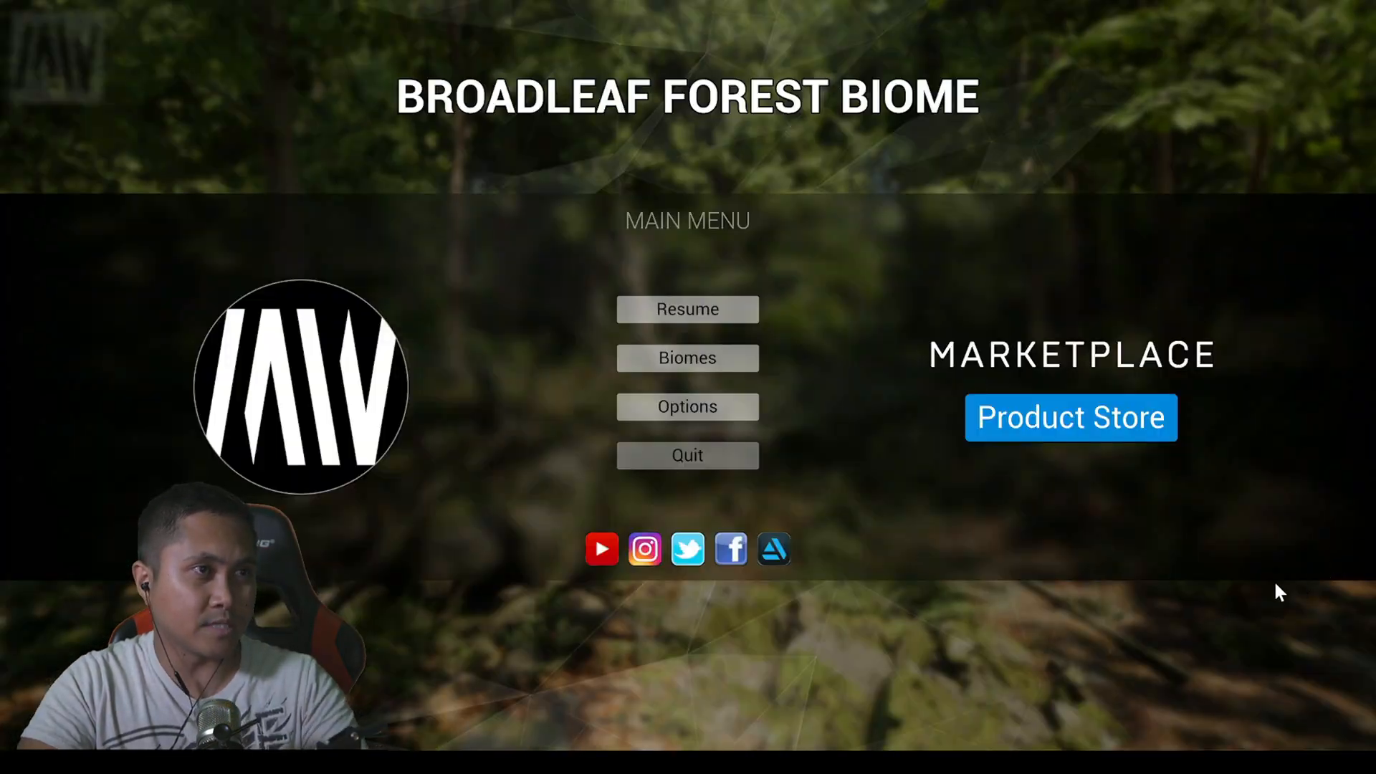
Raise Screen Percentage to 200%, view the forest at 14 FPS, then pause to the main menu.
left_click(686, 406)
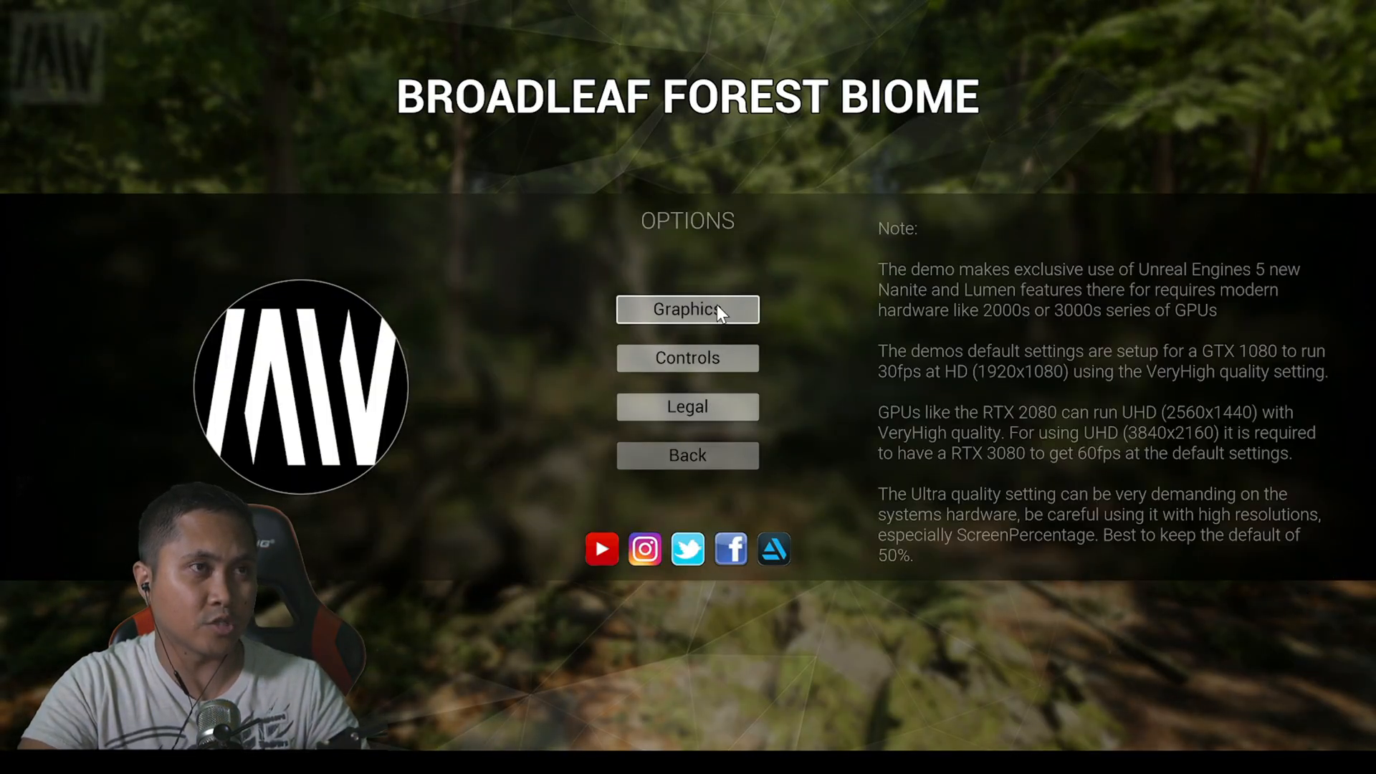
left_click(687, 310)
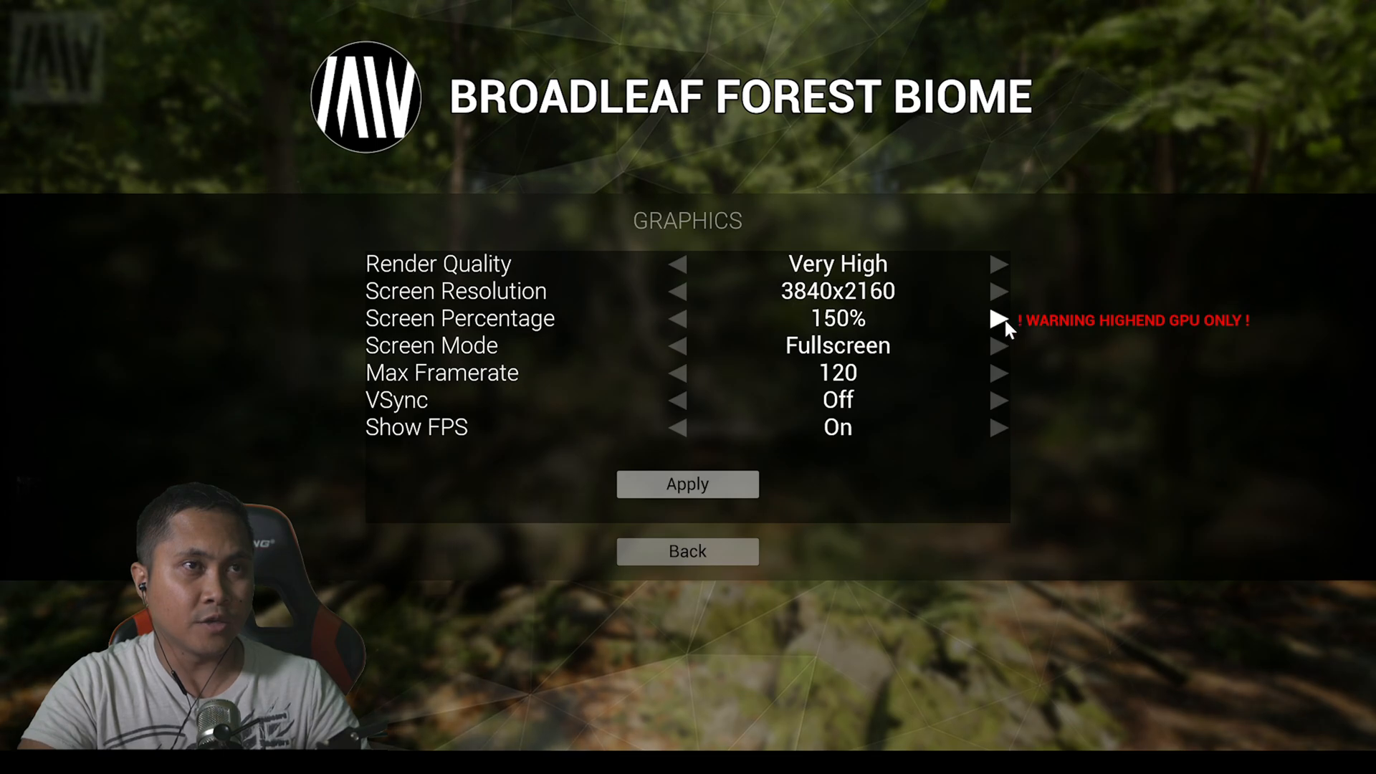
left_click(998, 318)
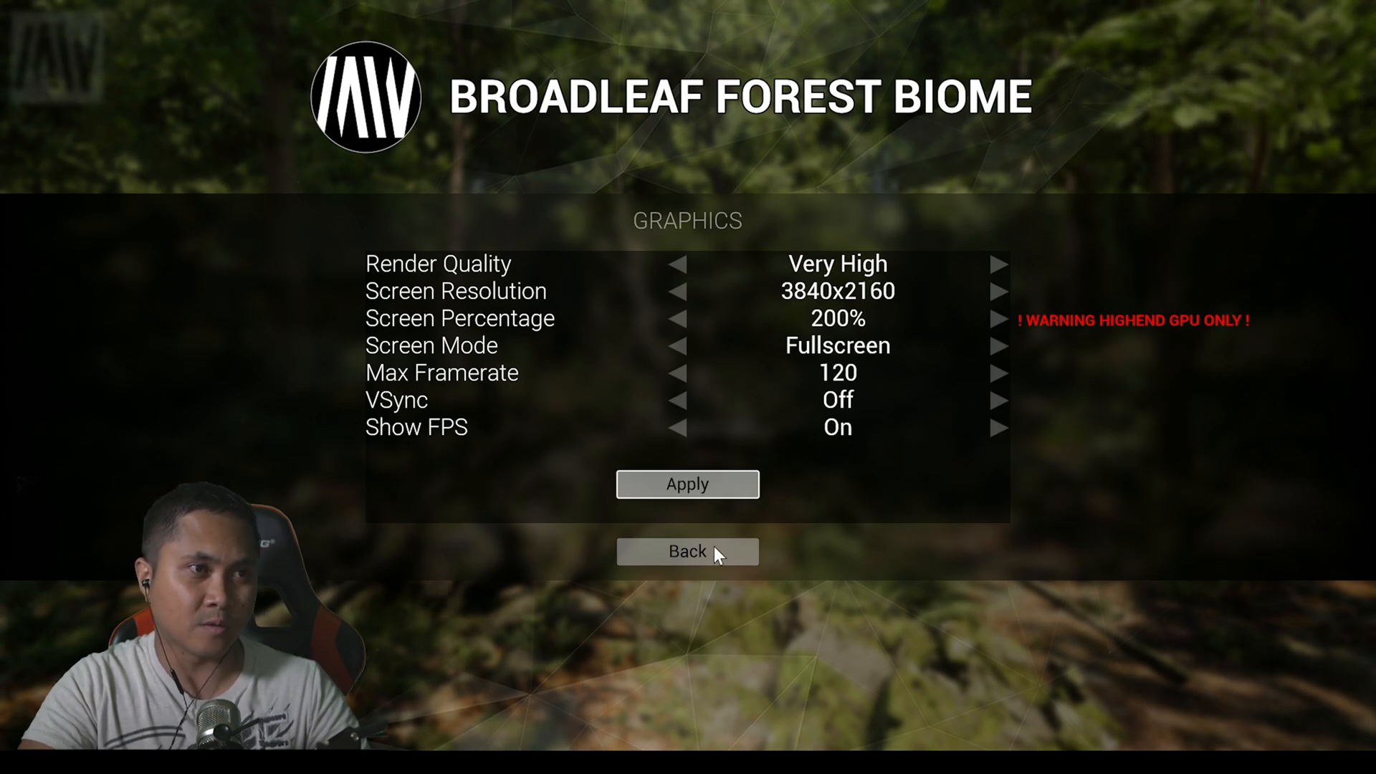
left_click(686, 551)
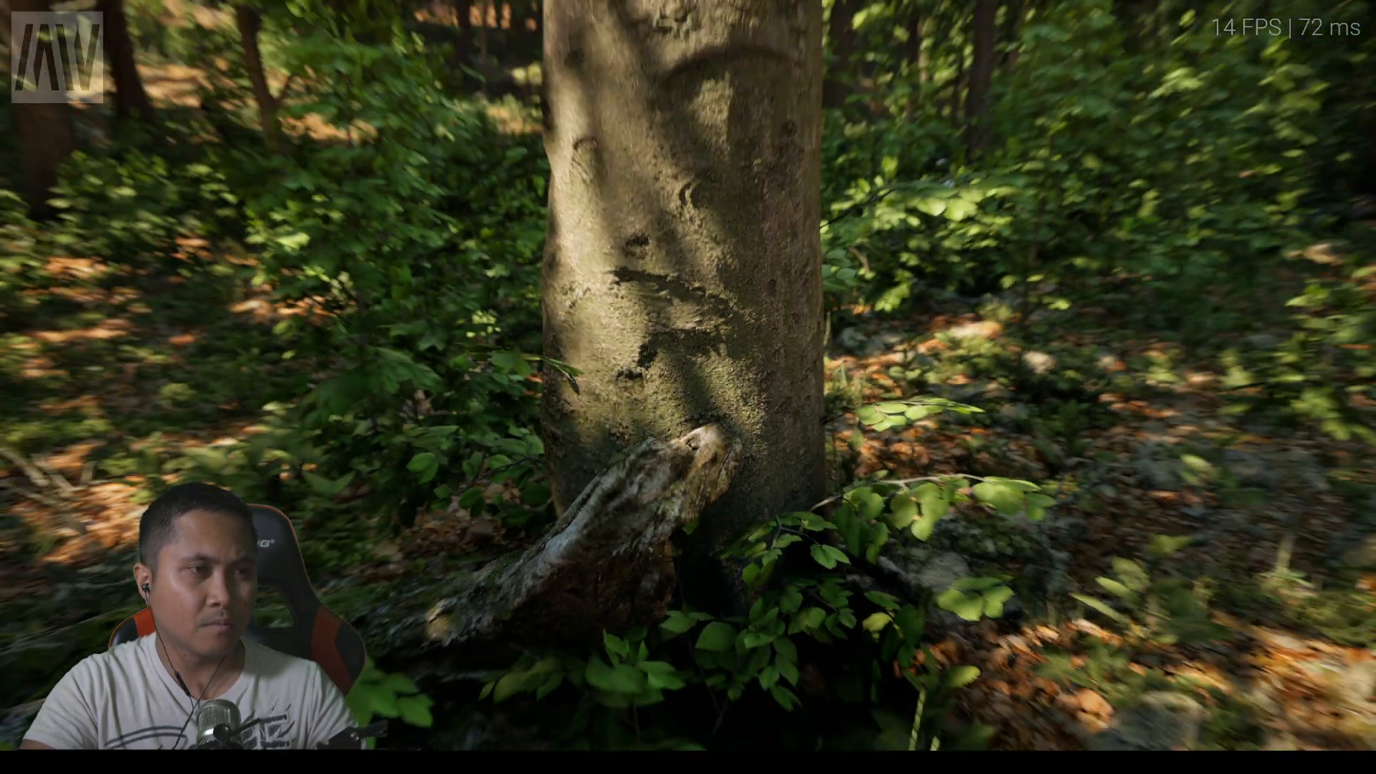
key("Escape")
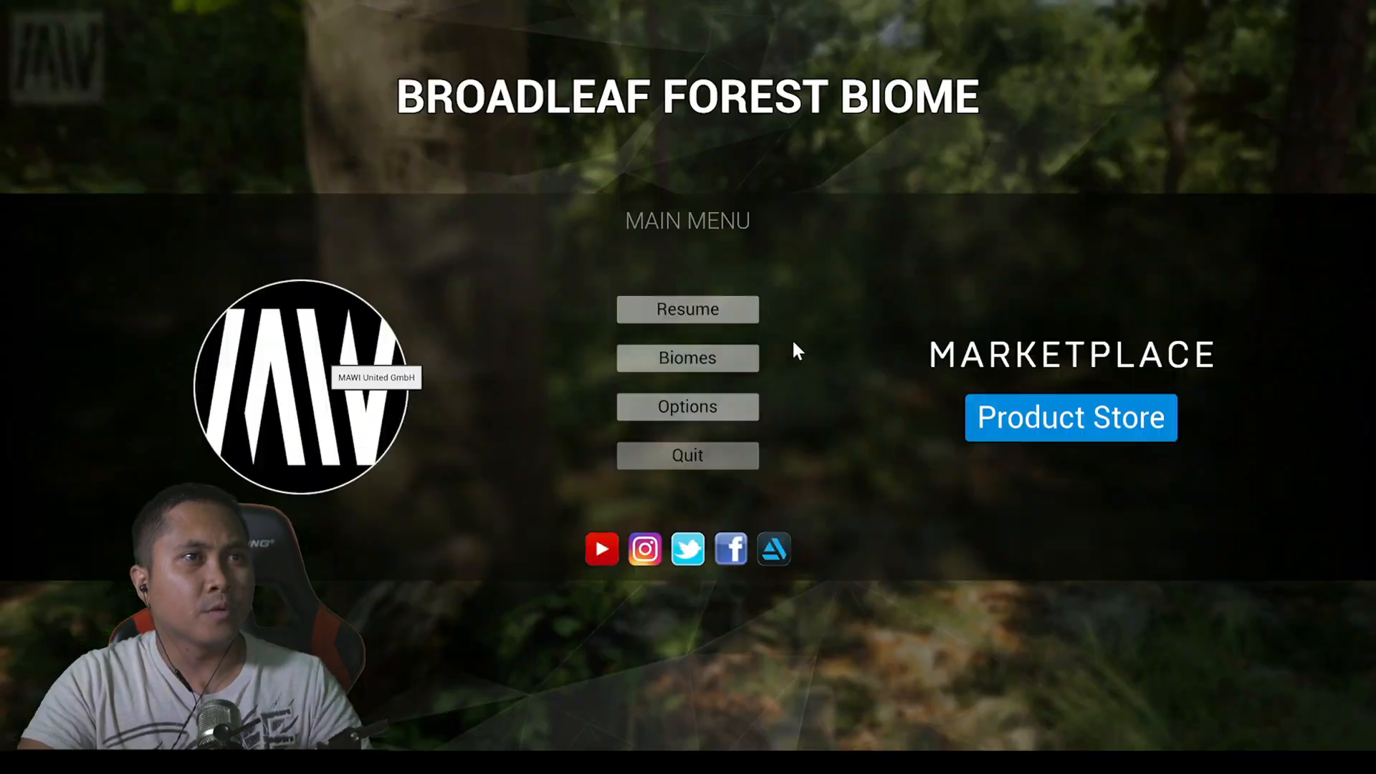
Set Screen Percentage to 100% via Options > Graphics, apply it, and walk the forest at about 25 FPS.
left_click(687, 406)
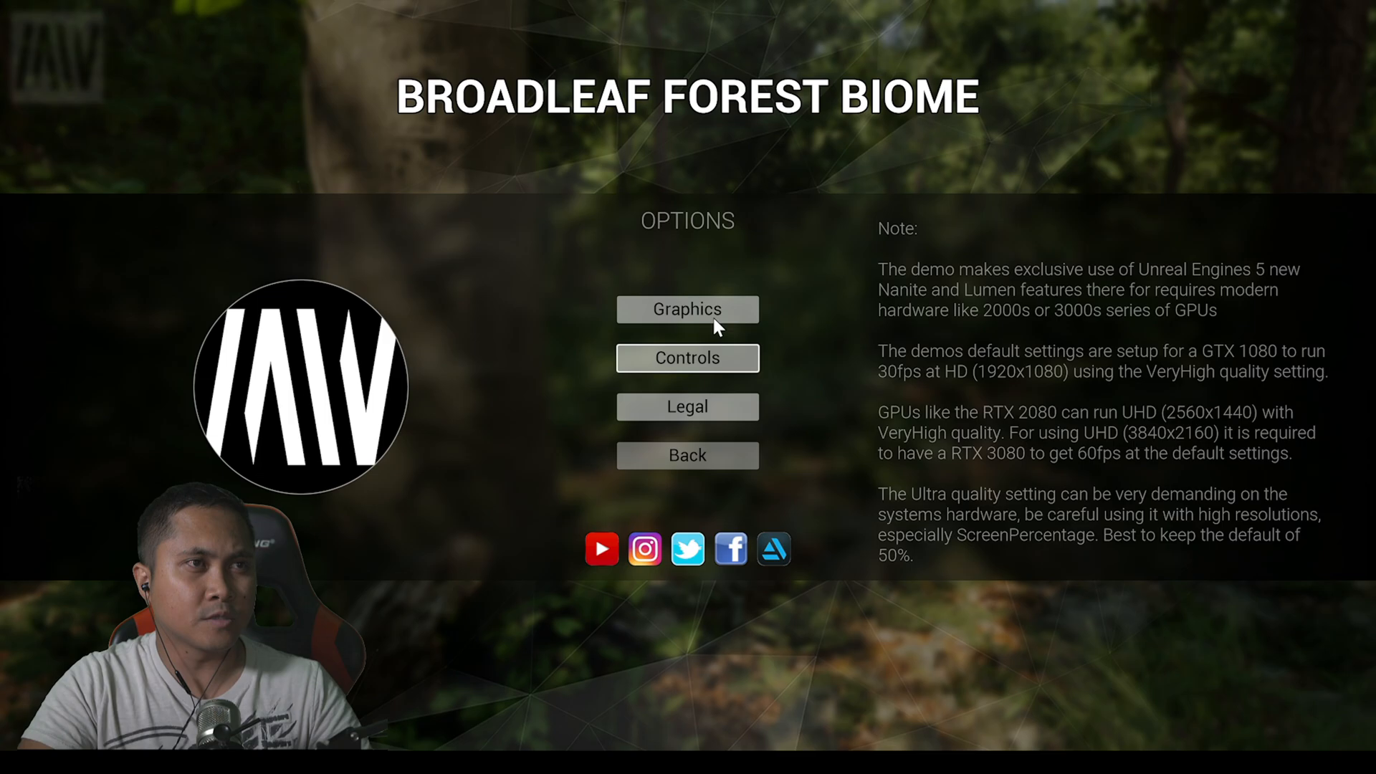
left_click(687, 310)
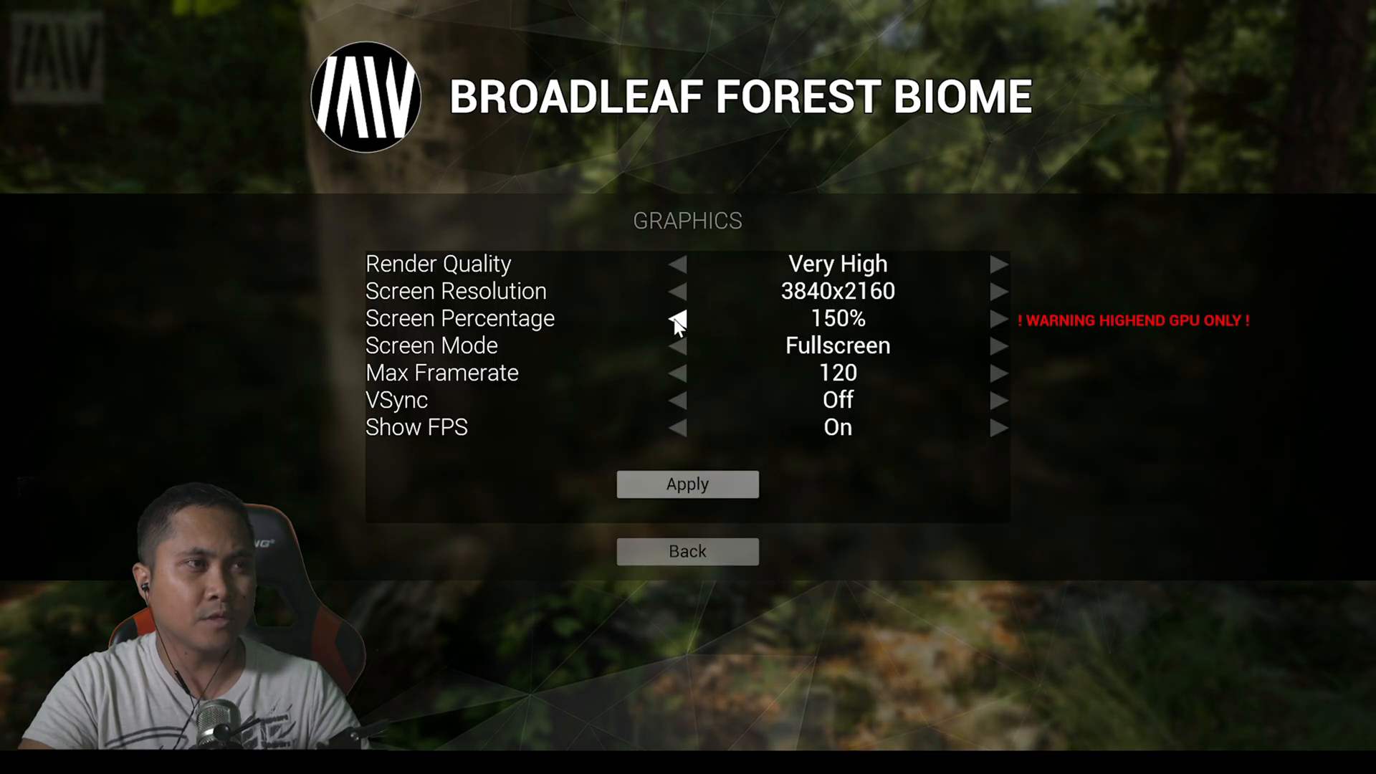
left_click(675, 318)
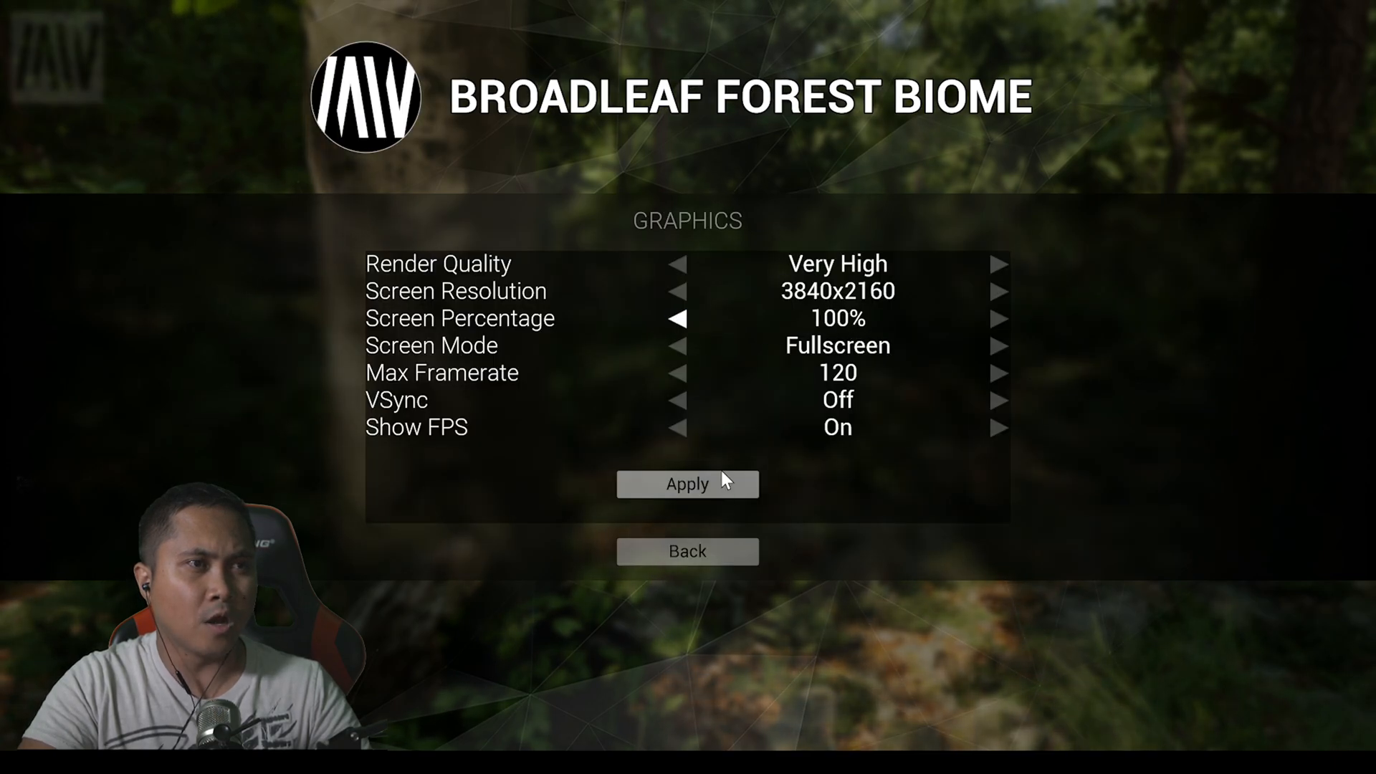
left_click(999, 318)
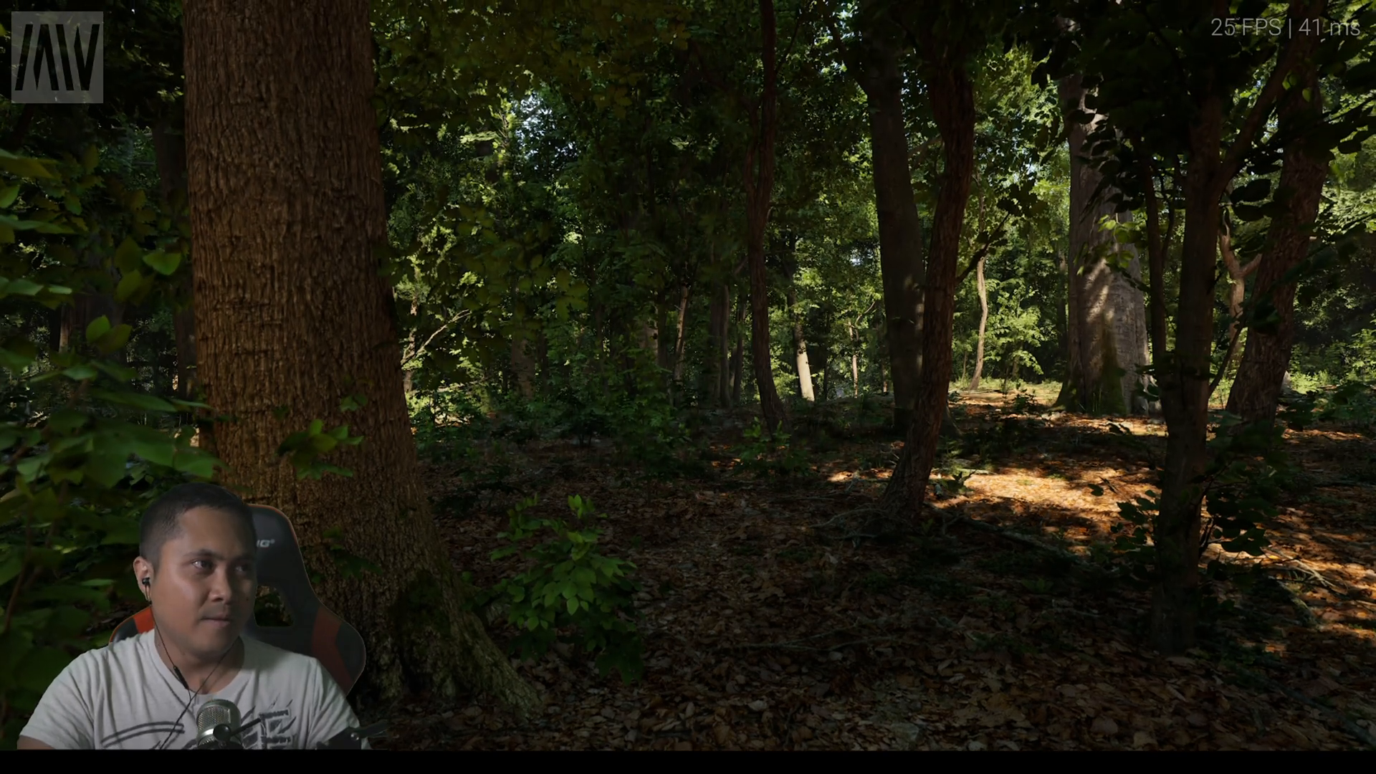
key("Escape")
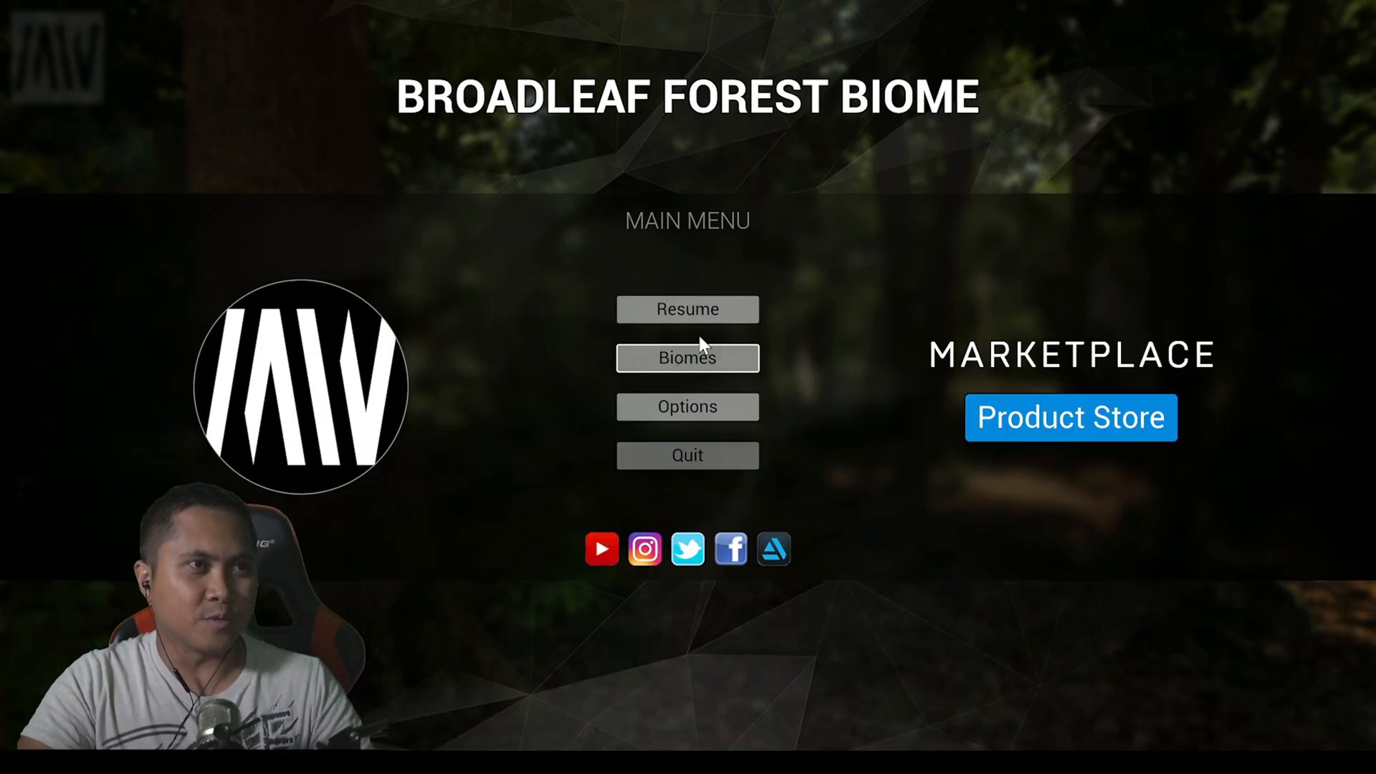
Raise Screen Percentage toward 200% in Graphics and back out through Options to the main menu.
left_click(687, 406)
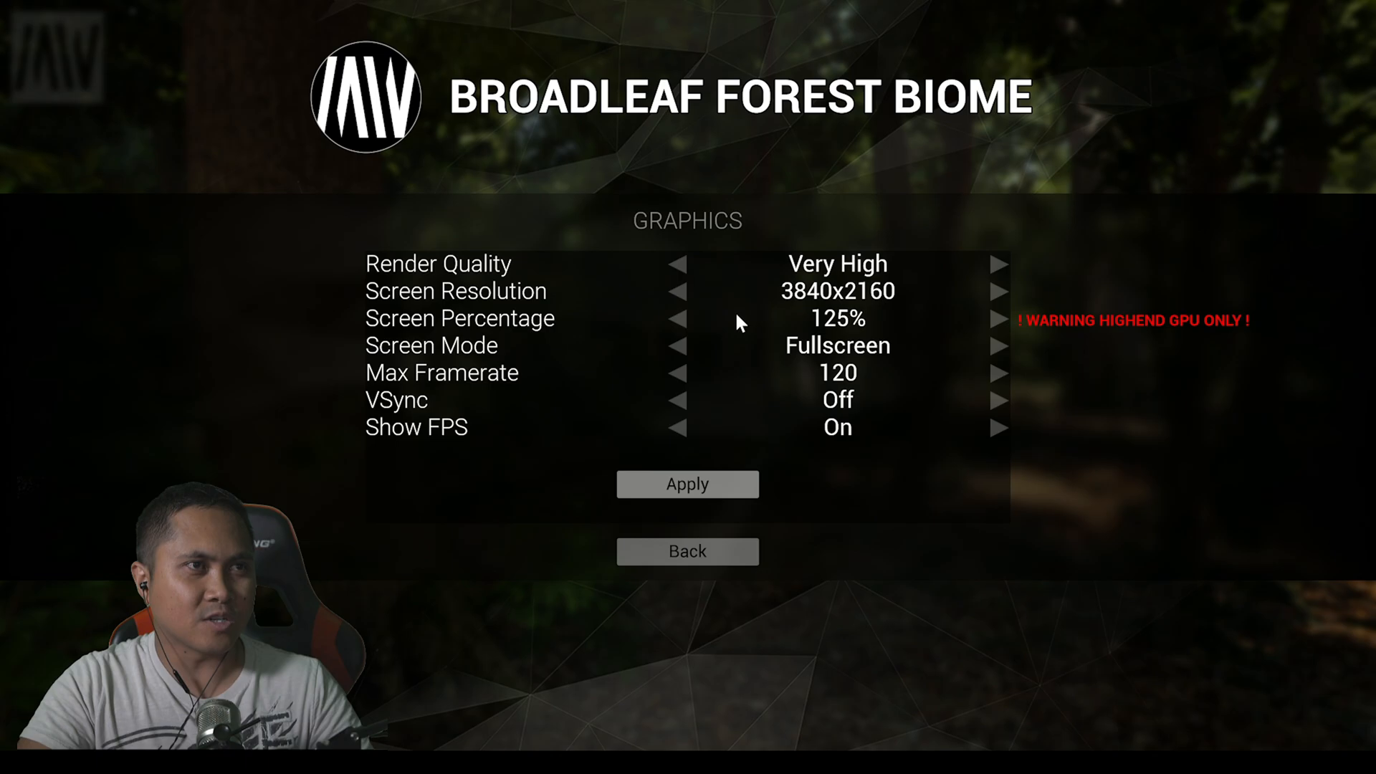
left_click(998, 318)
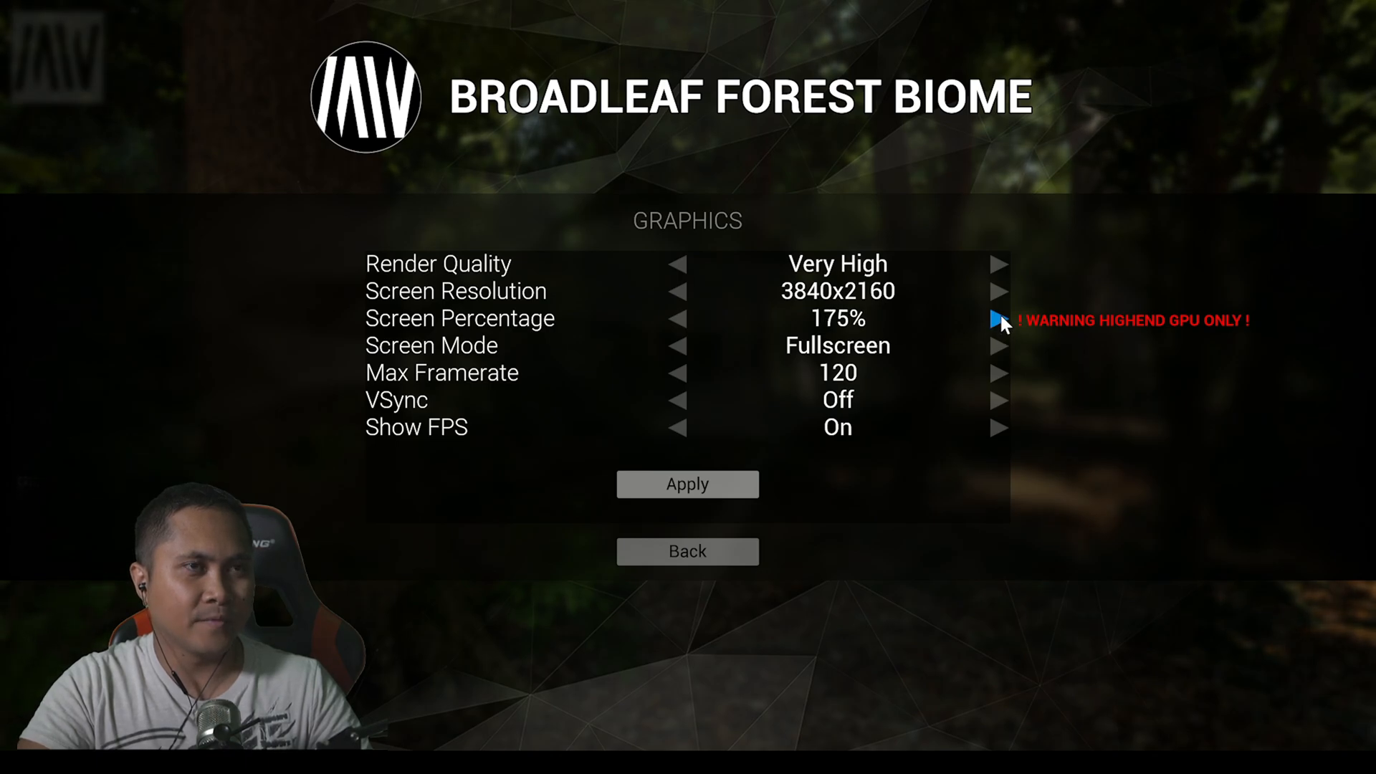
left_click(687, 551)
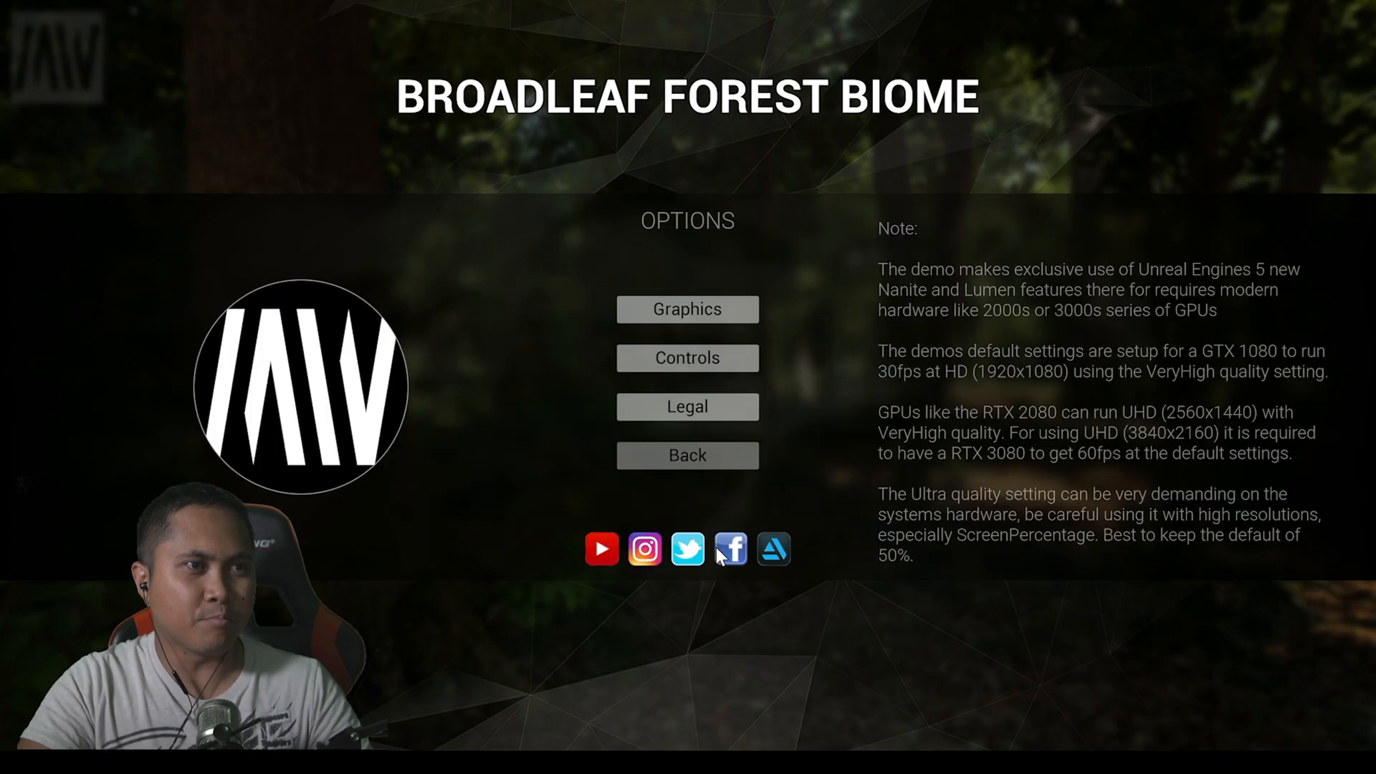
left_click(687, 455)
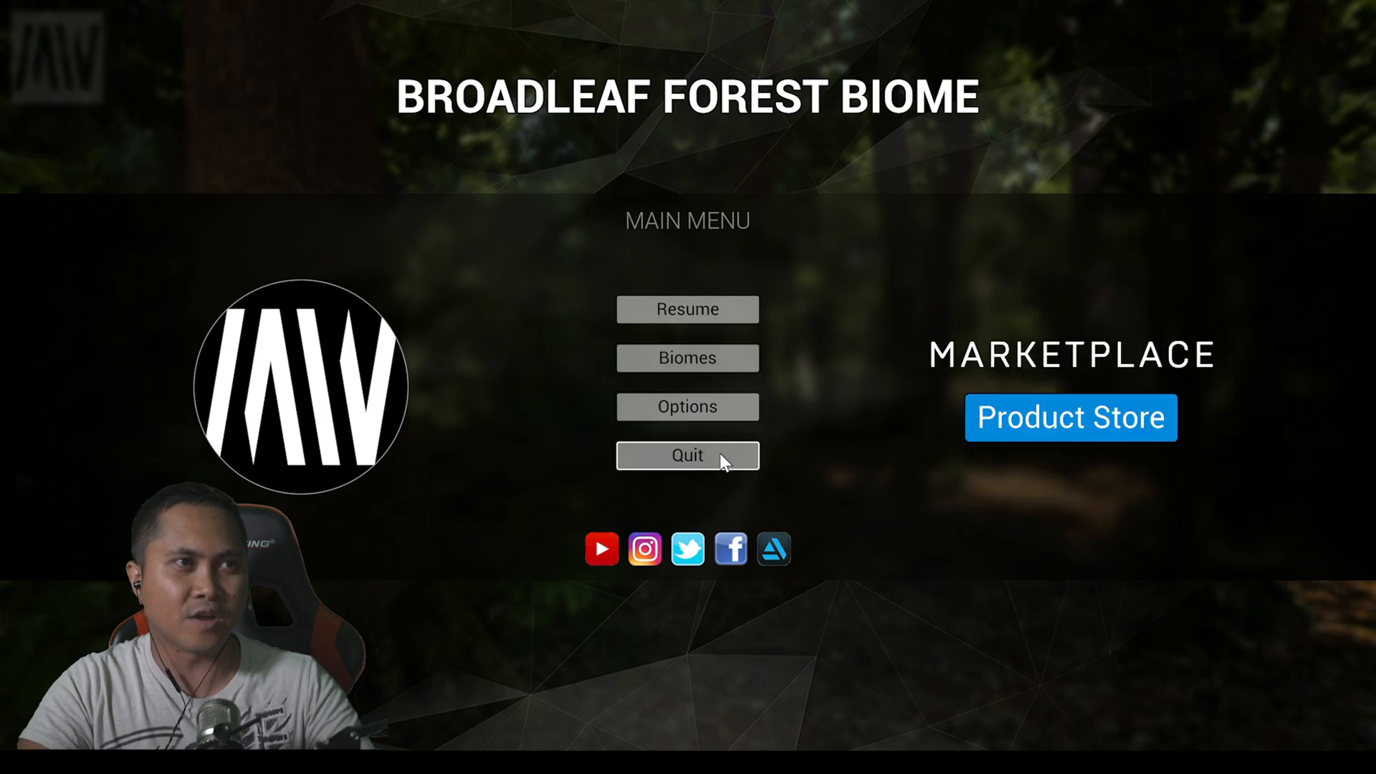
left_click(687, 309)
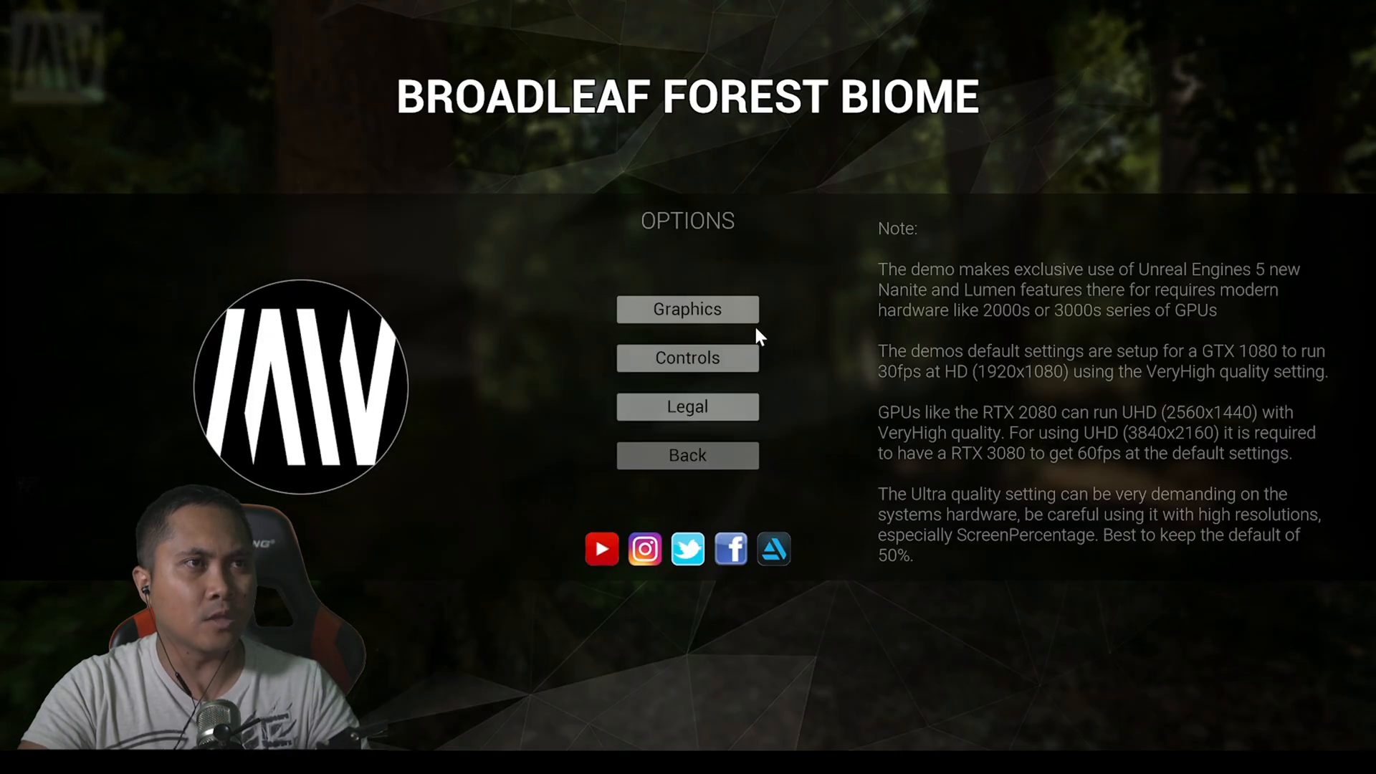
Lower Screen Percentage through 150% to 125% and resume the forest walk at about 23 FPS.
left_click(687, 310)
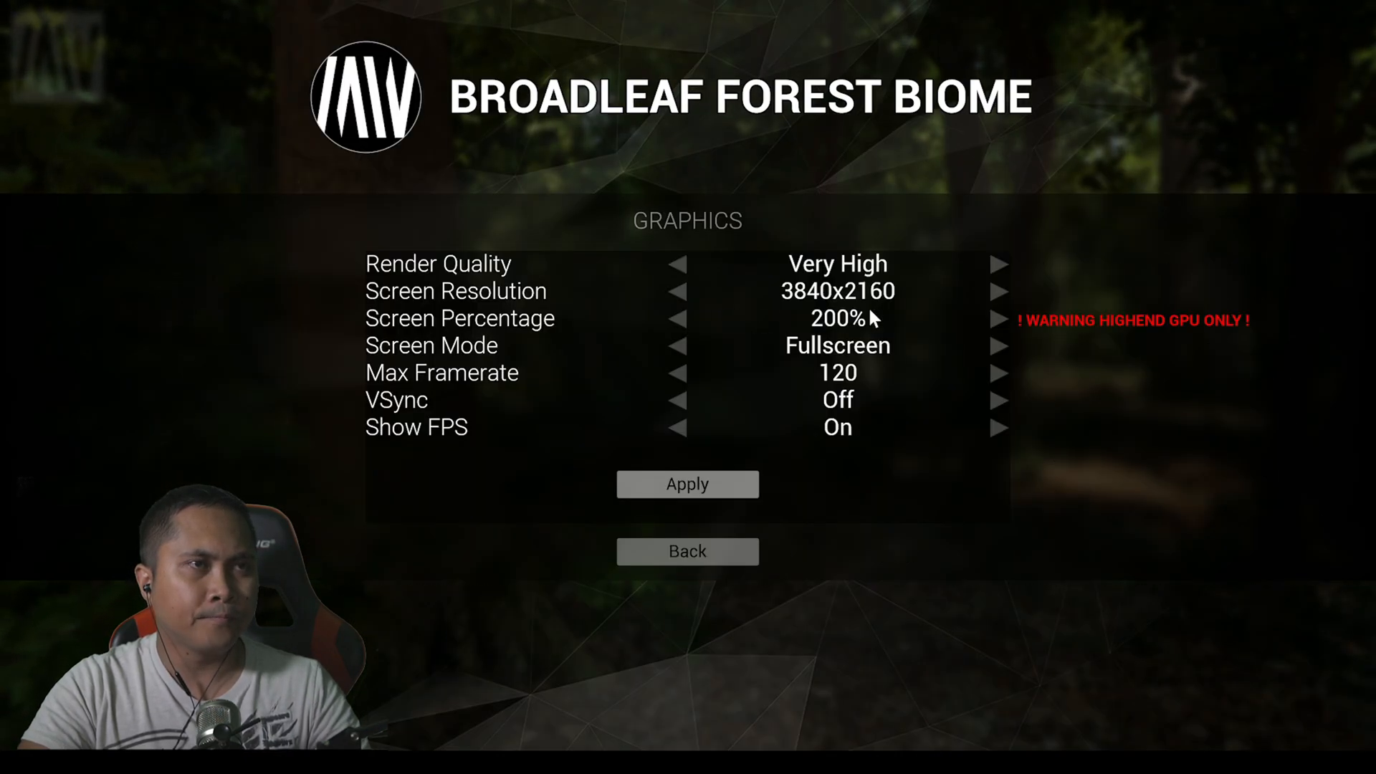
left_click(679, 318)
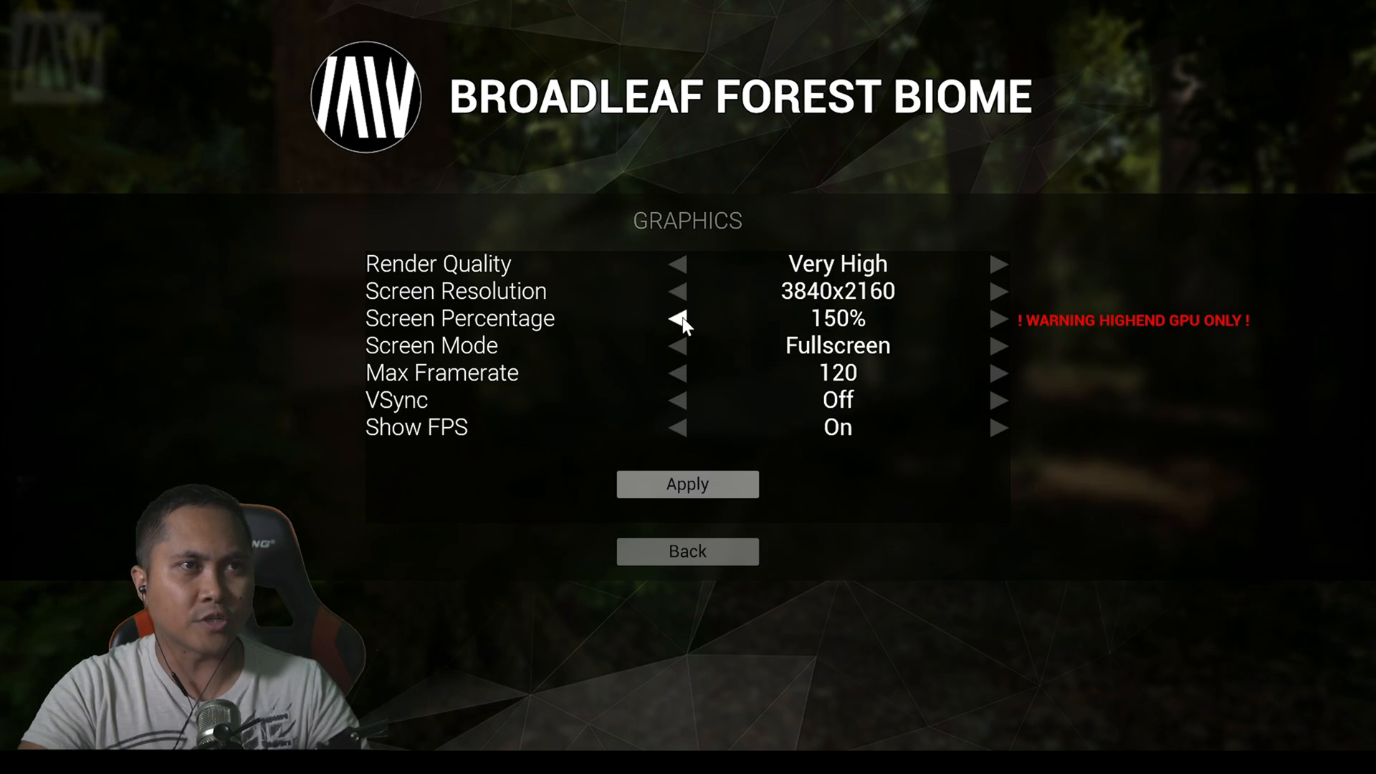
left_click(678, 319)
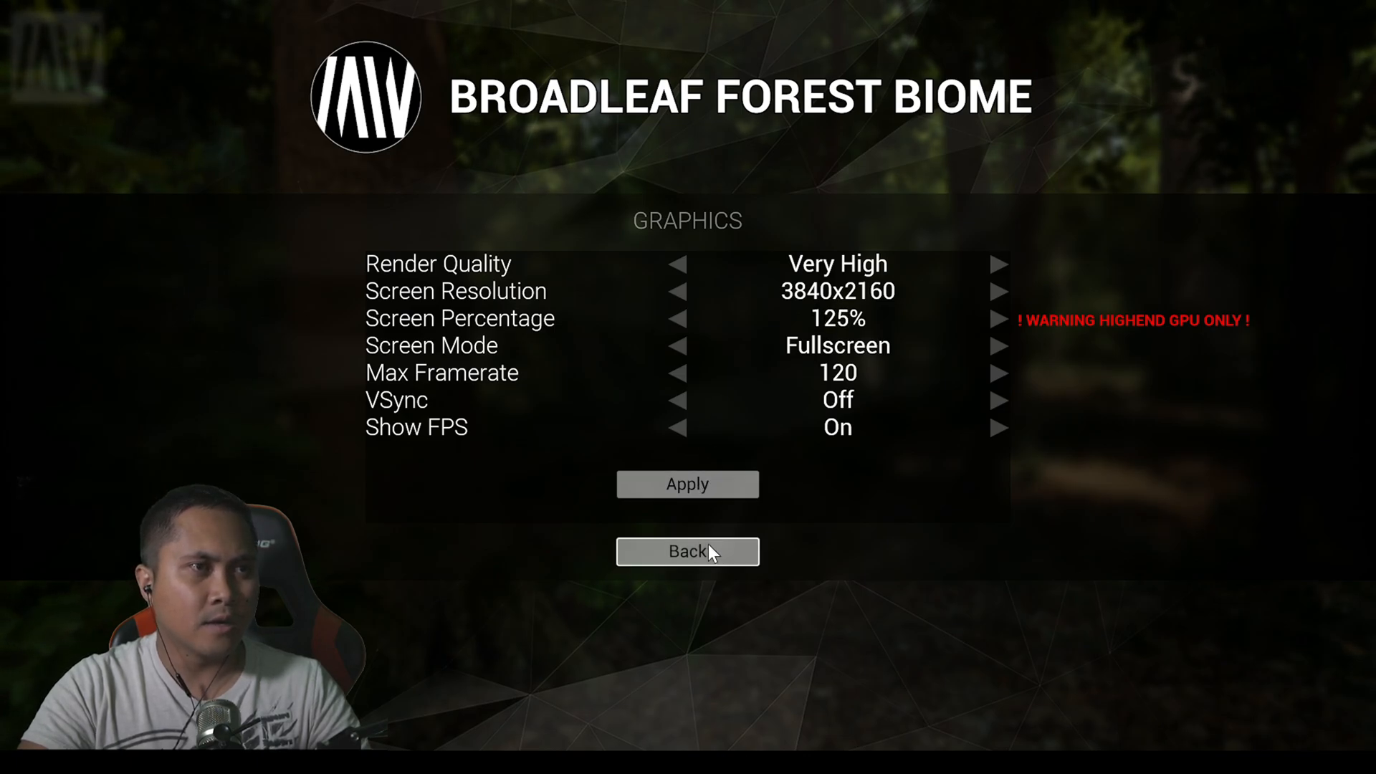
left_click(687, 551)
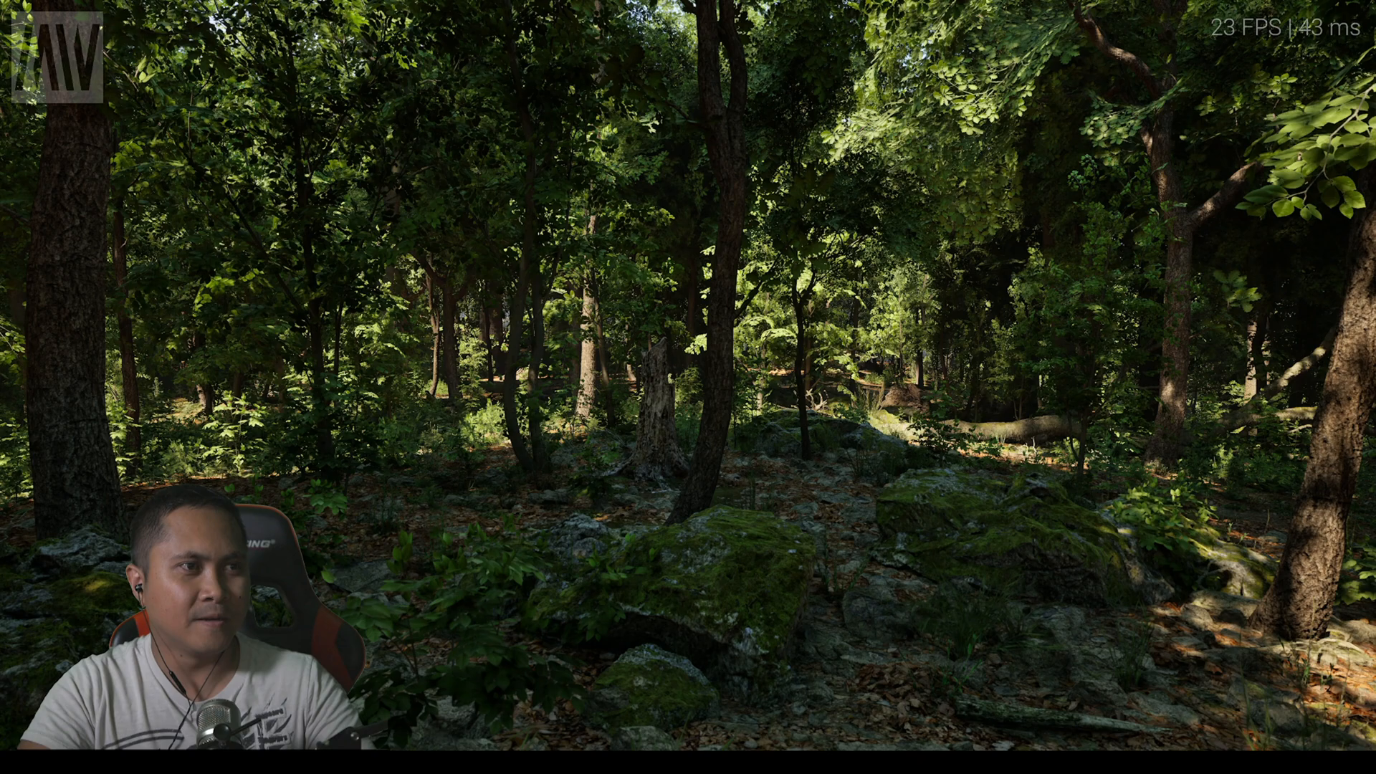
Raise Screen Percentage through 175% to 200% and return to the forest, now at about 11 FPS.
key("Escape")
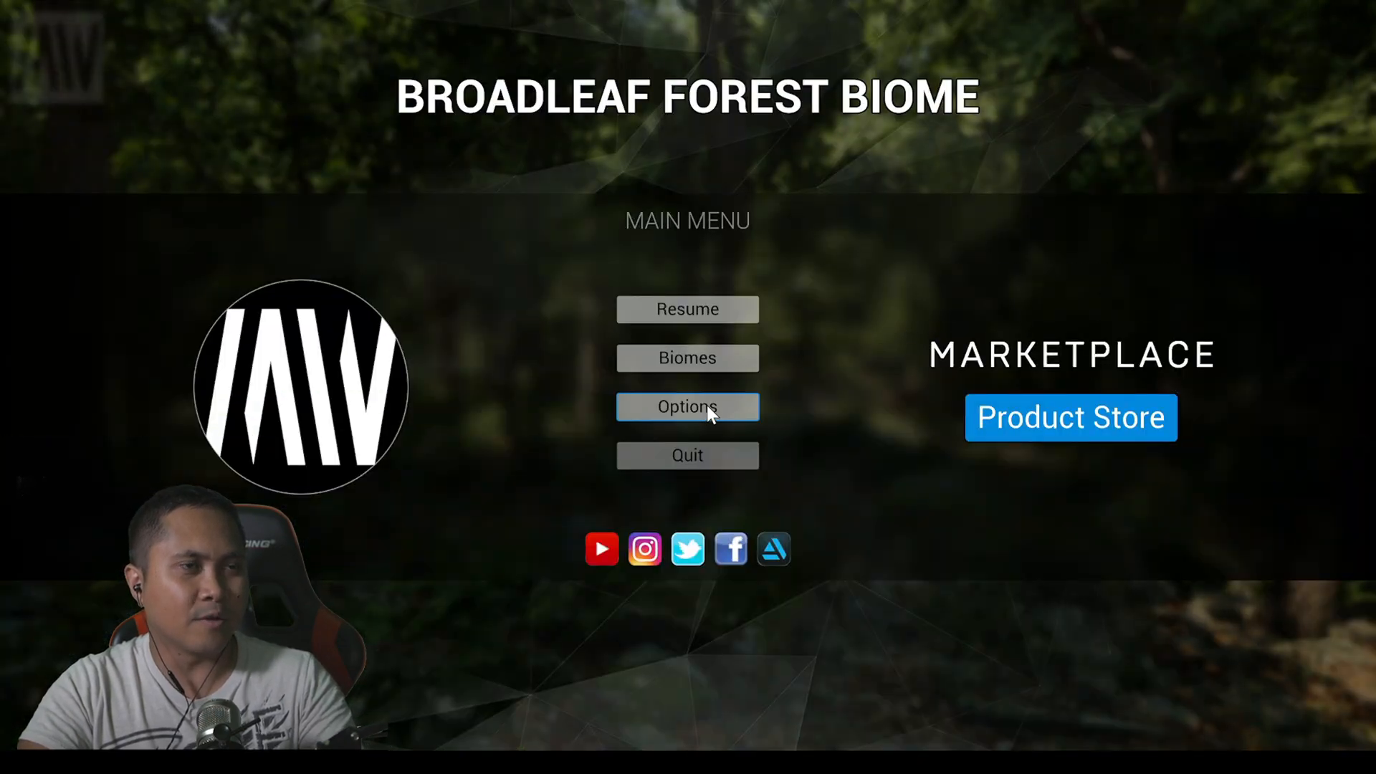
left_click(686, 405)
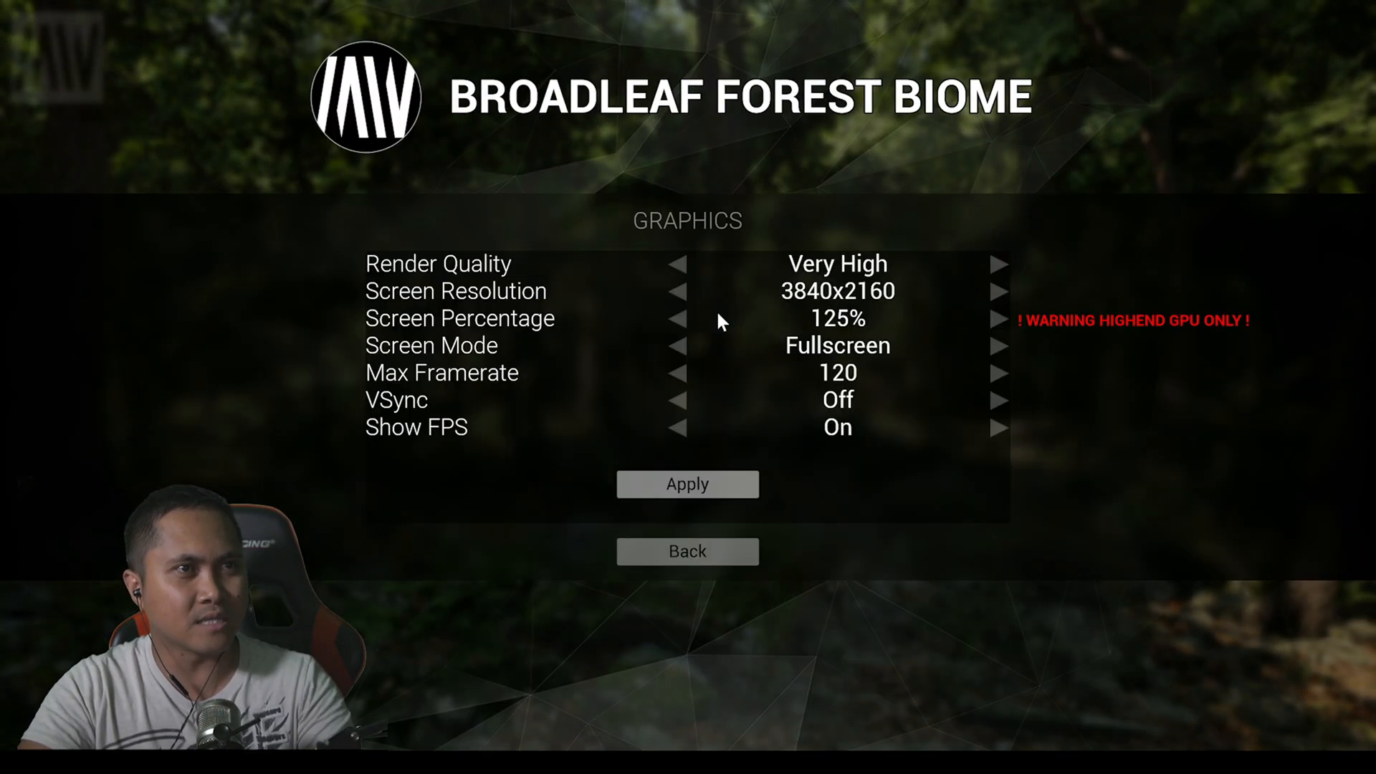
left_click(997, 319)
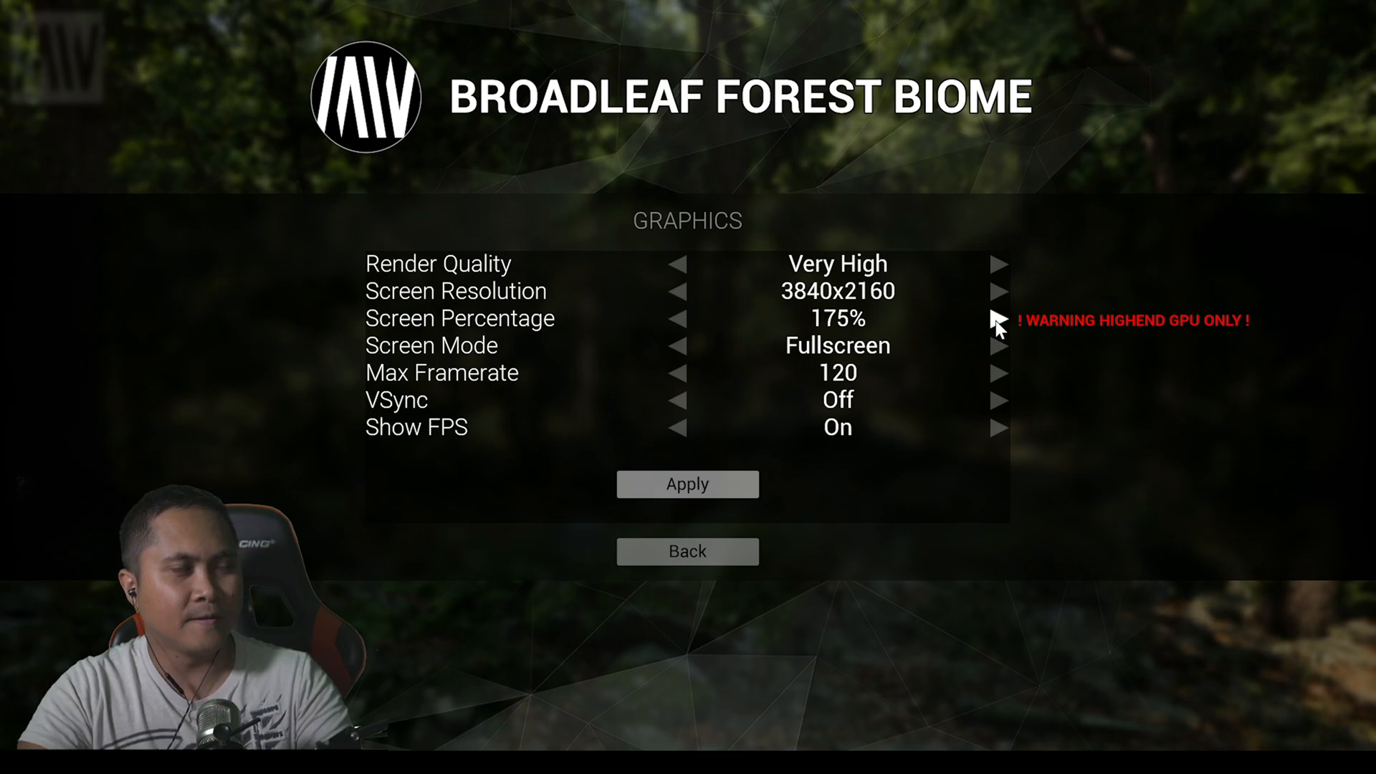
left_click(998, 318)
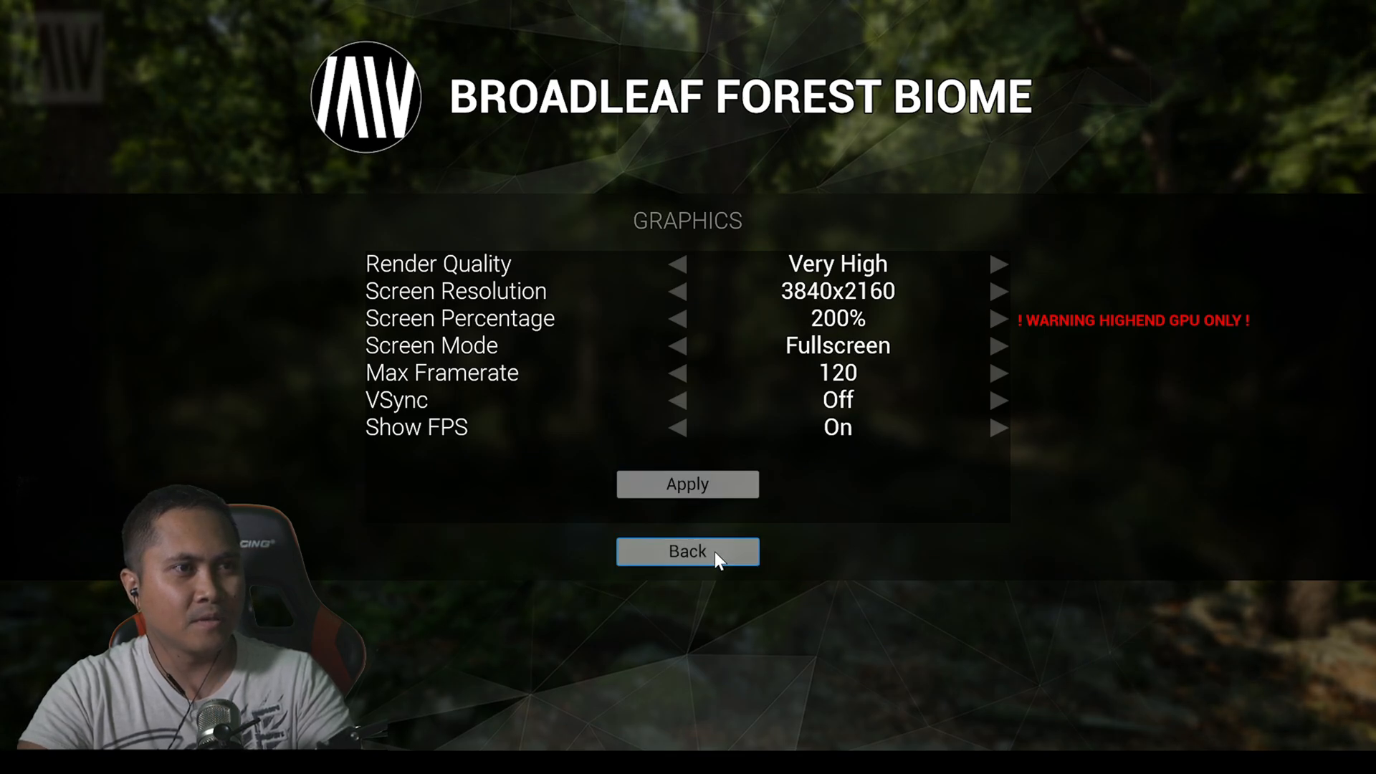
left_click(687, 551)
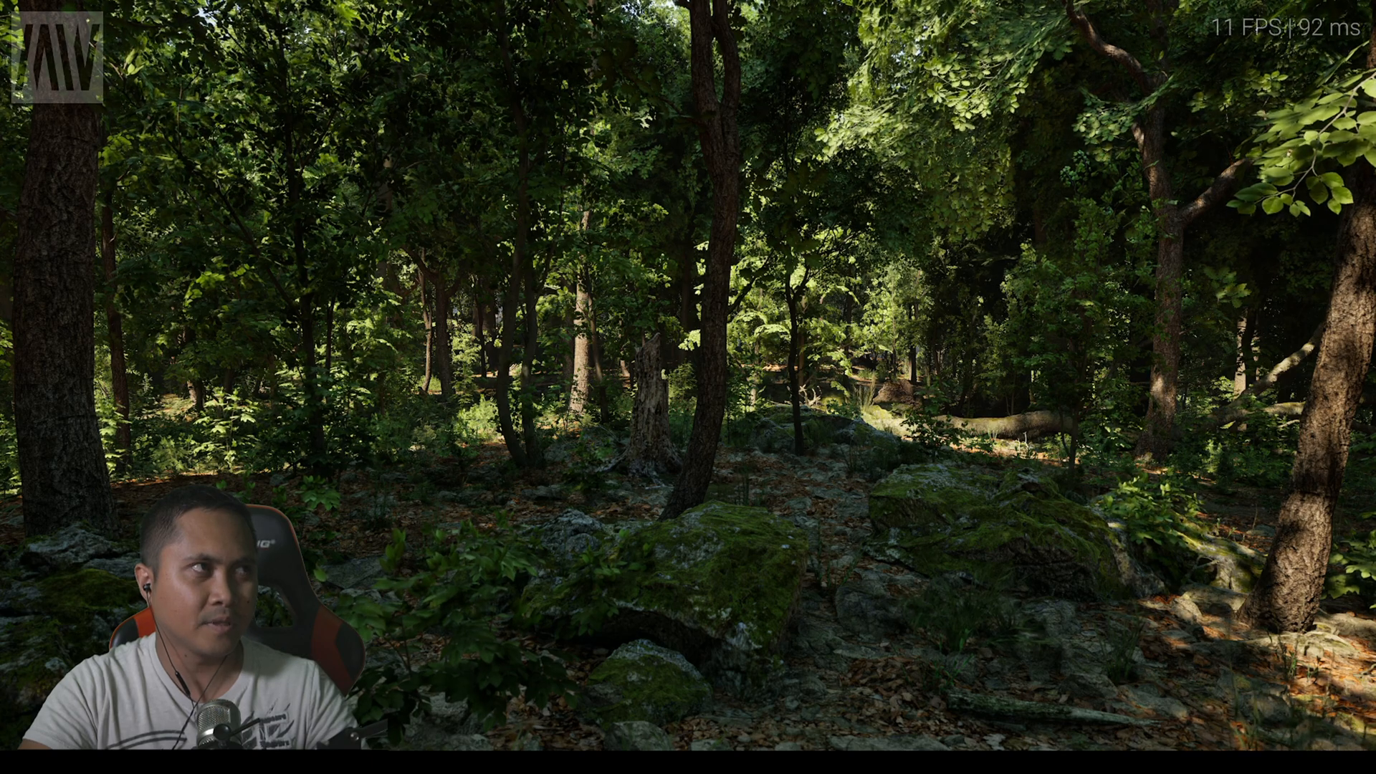
Lower Screen Percentage from 200% to 125% in Graphics and back out to the options page.
key("Escape")
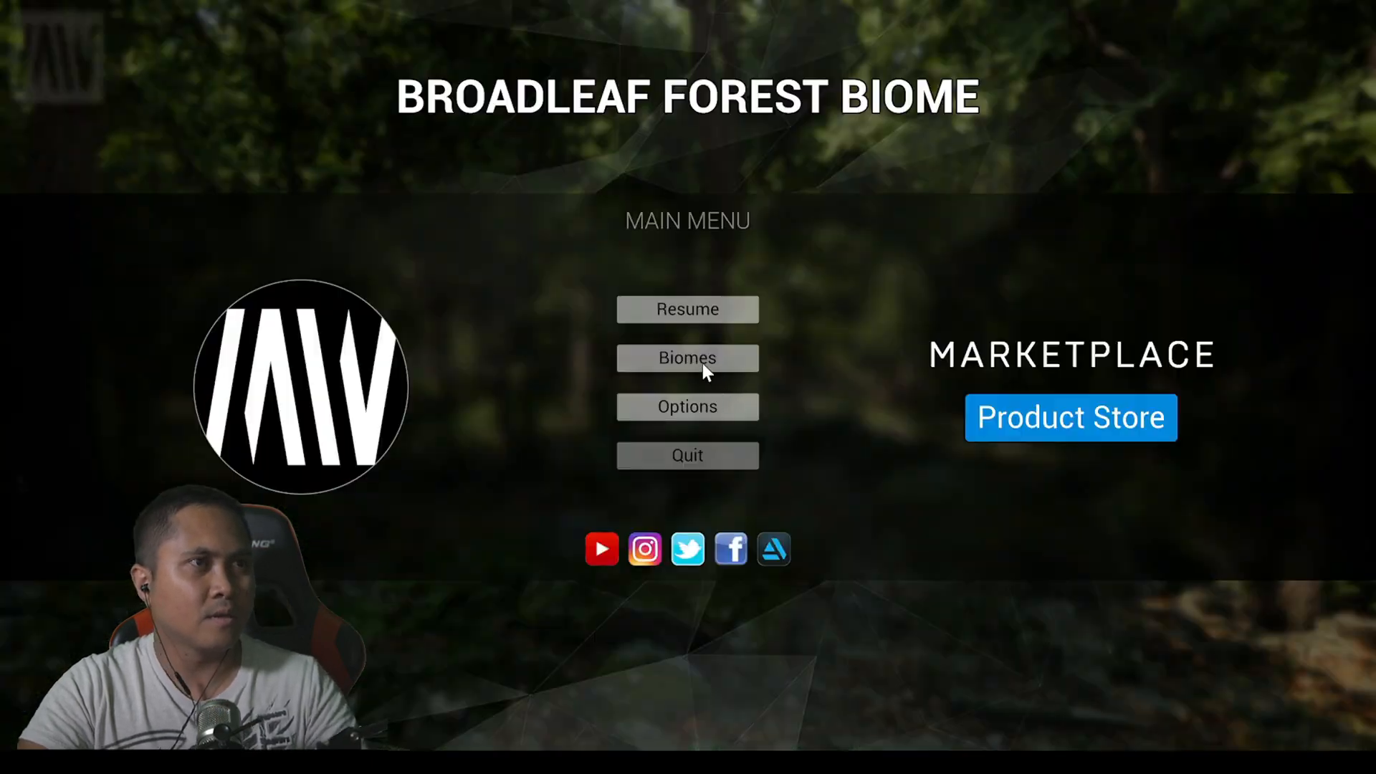
left_click(687, 406)
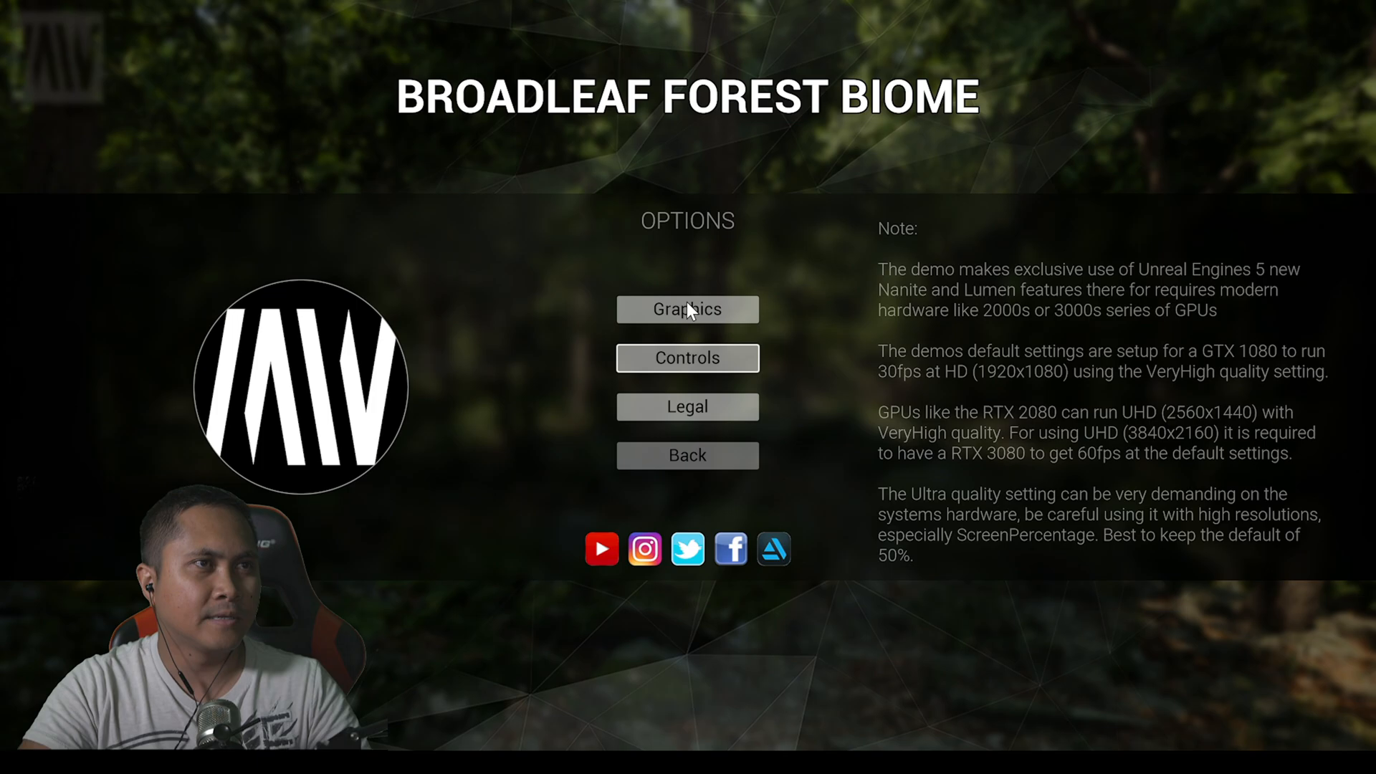
left_click(687, 309)
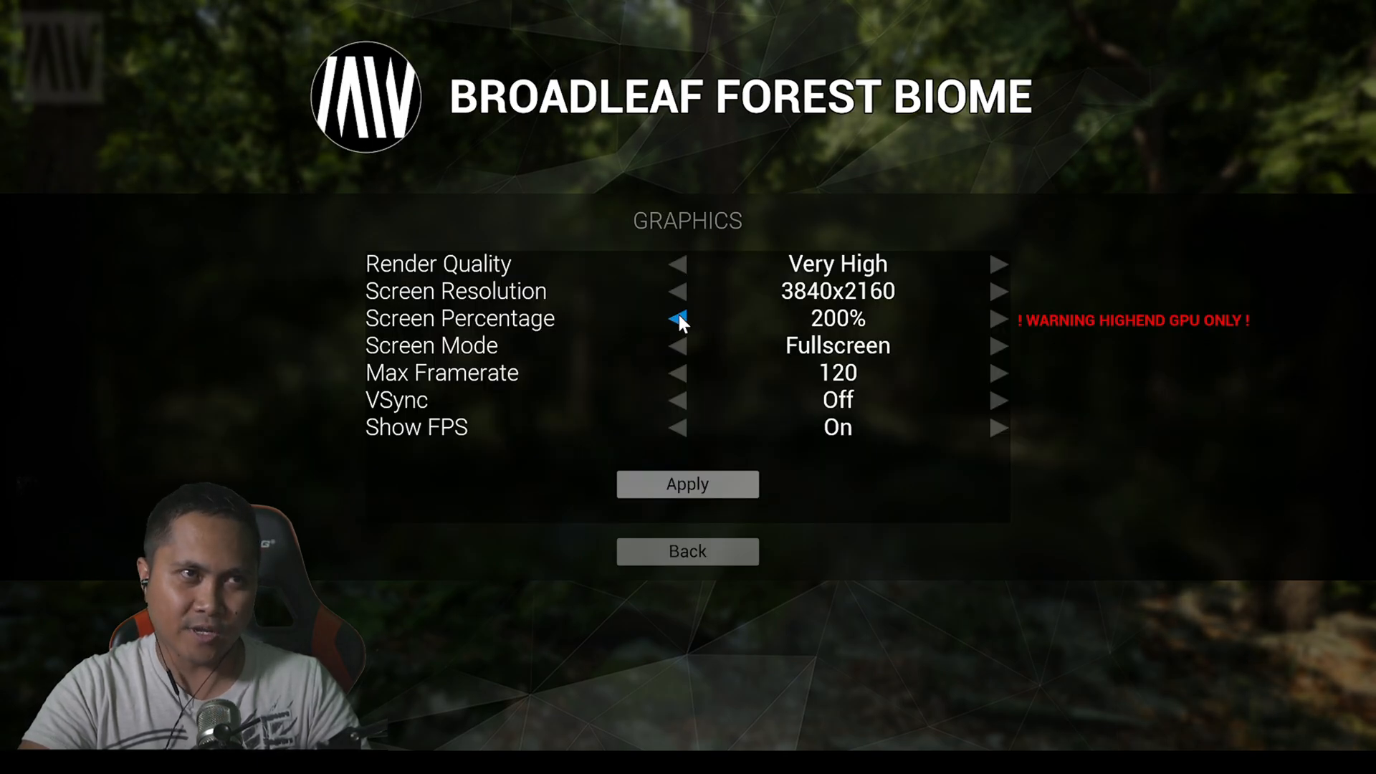
left_click(679, 319)
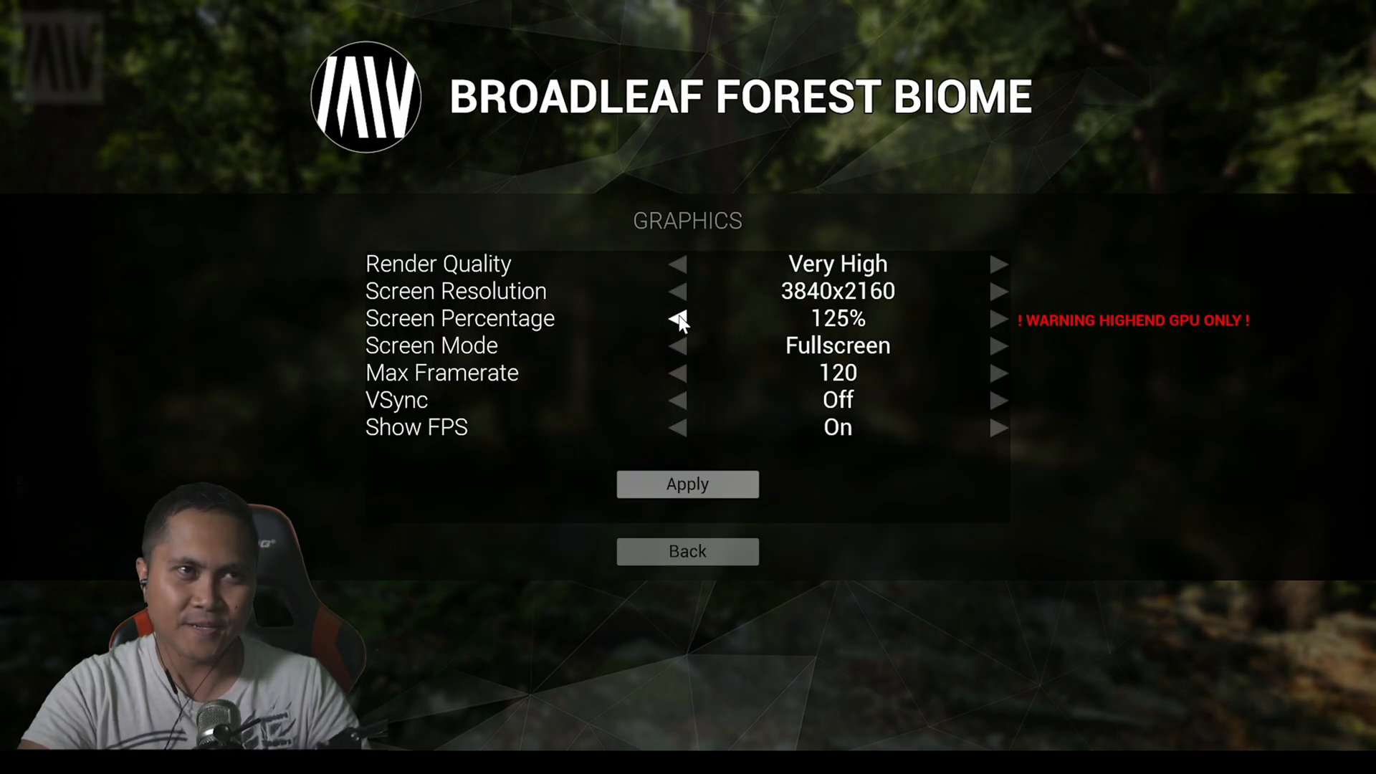
left_click(687, 550)
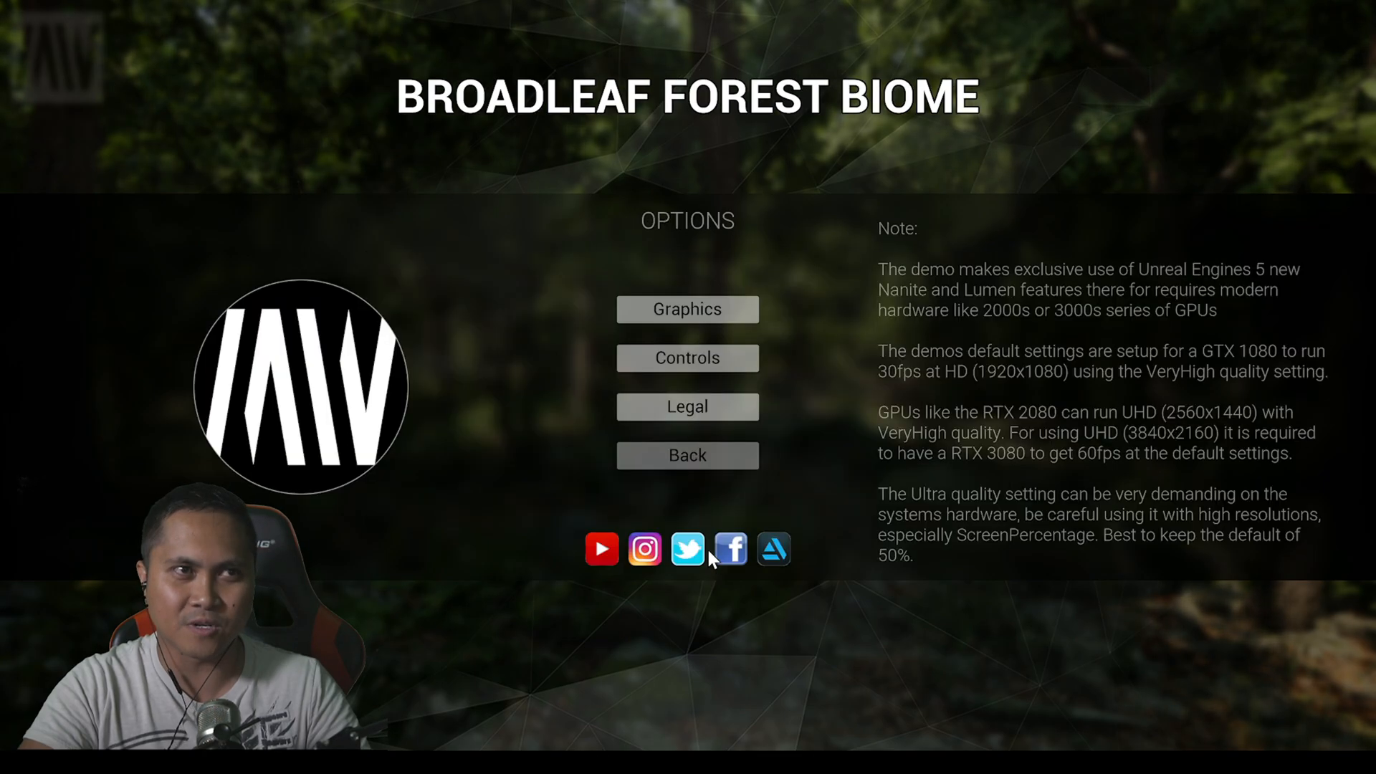